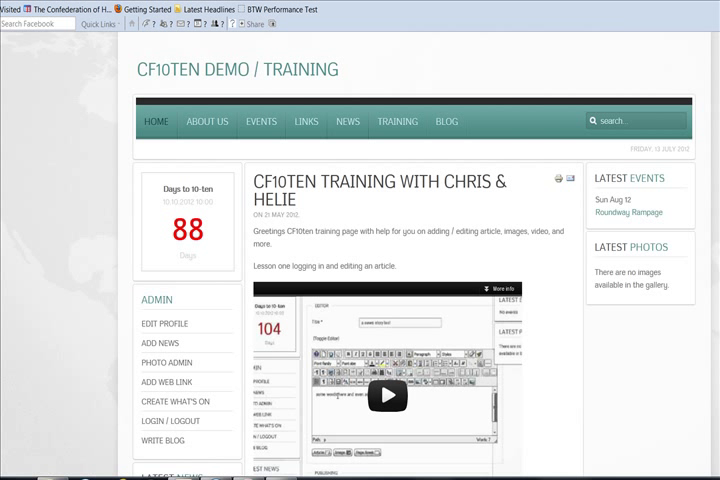
- Start a new news article from the Admin menu's Add News
scroll("down", 3)
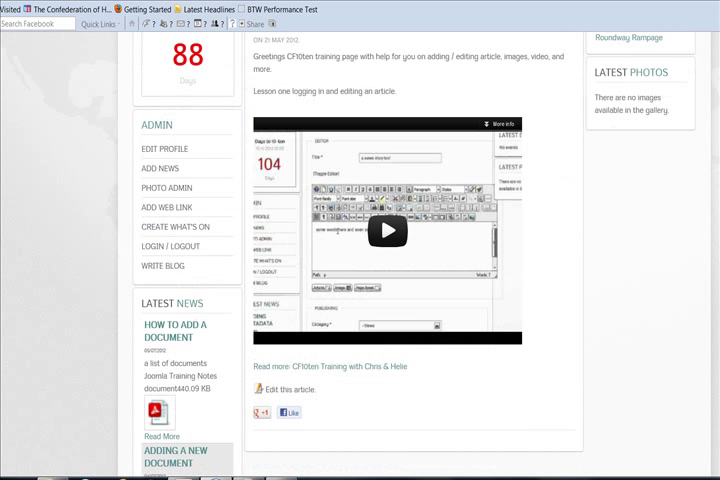
scroll("down", 3)
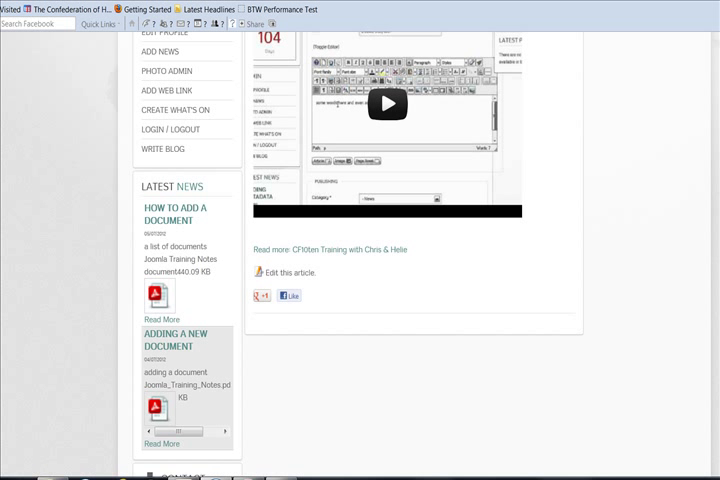
scroll("down", 3)
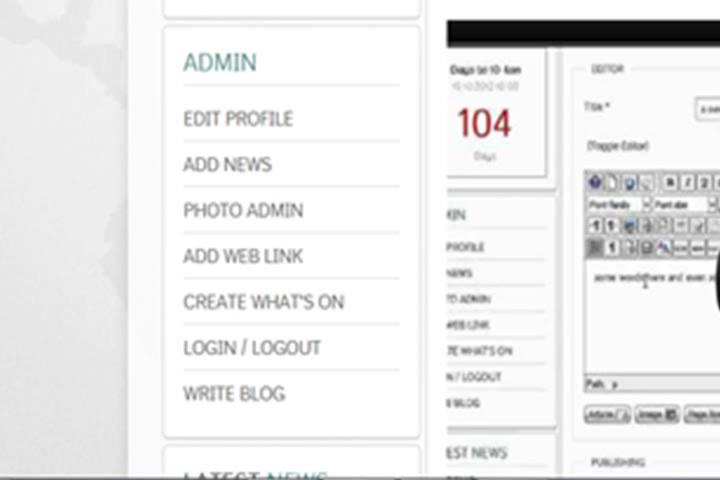
mouse_move(244, 256)
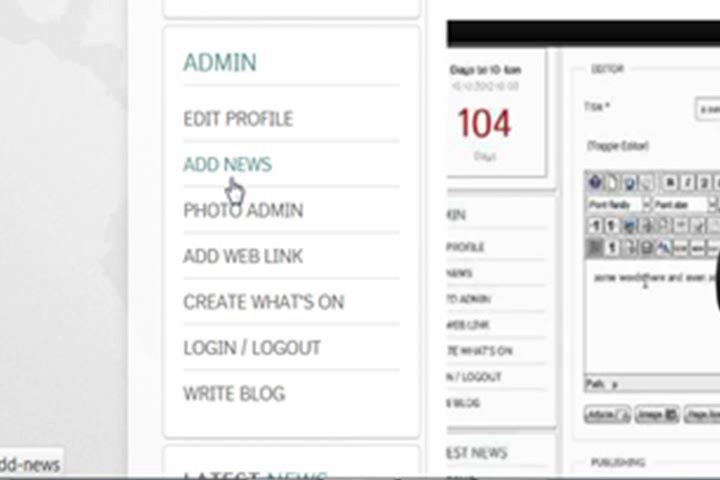
mouse_move(232, 178)
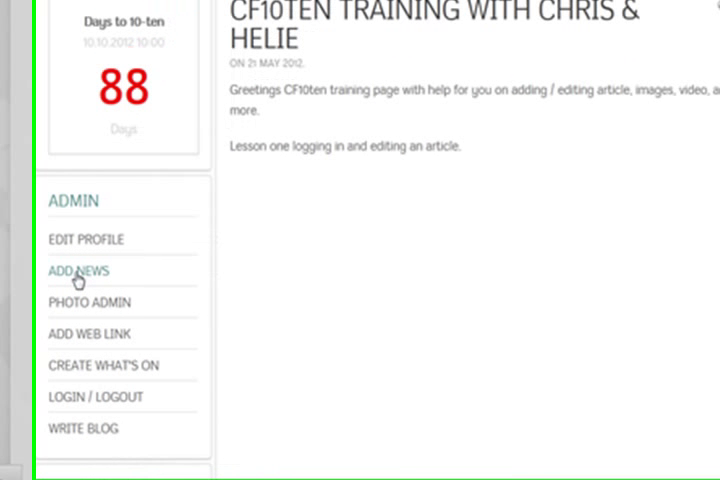
left_click(76, 272)
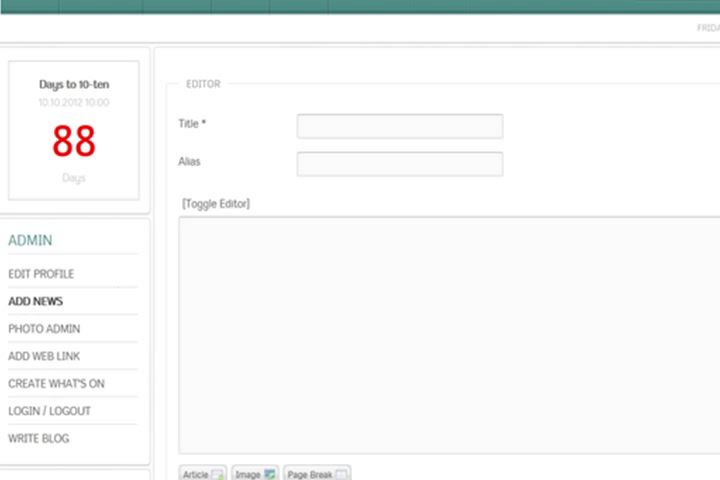
left_click(216, 204)
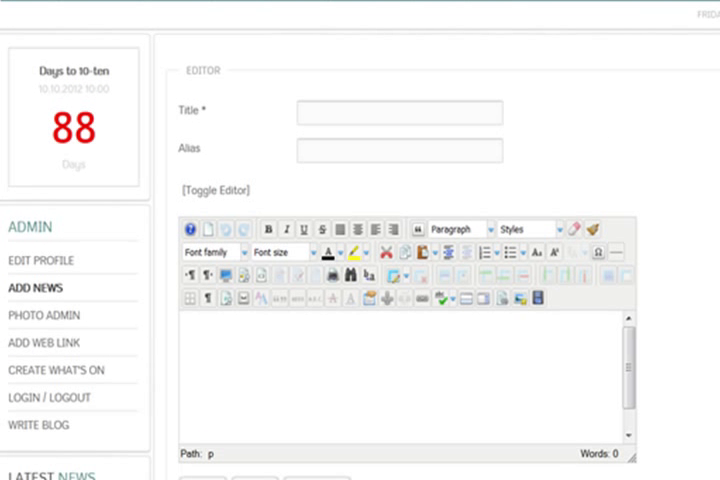
scroll("down", 3)
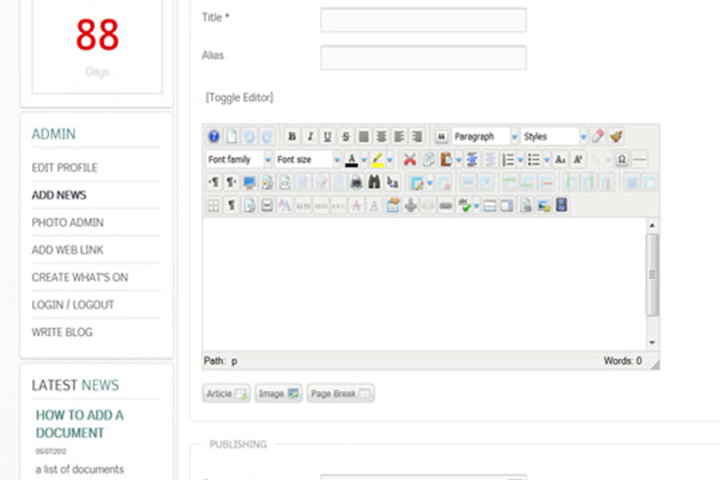
- Enter the article title 'adding a photo or two'
left_click(422, 20)
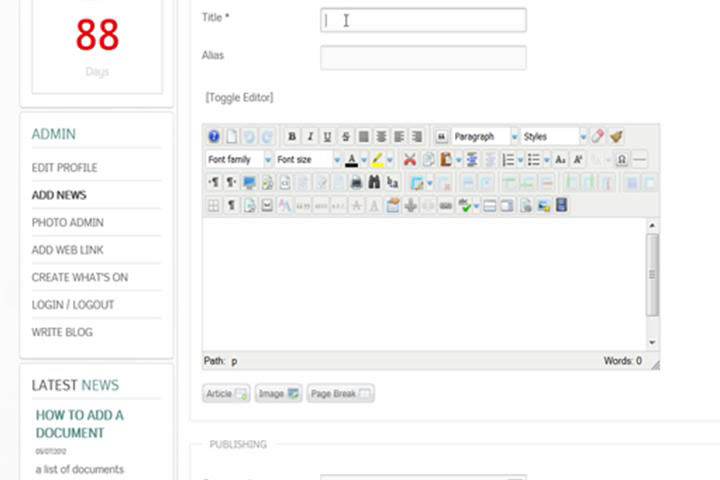
type("adding a p")
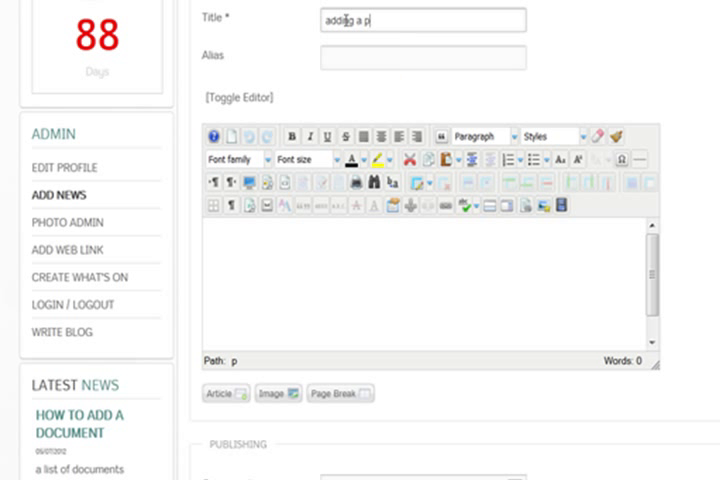
type("hoto or")
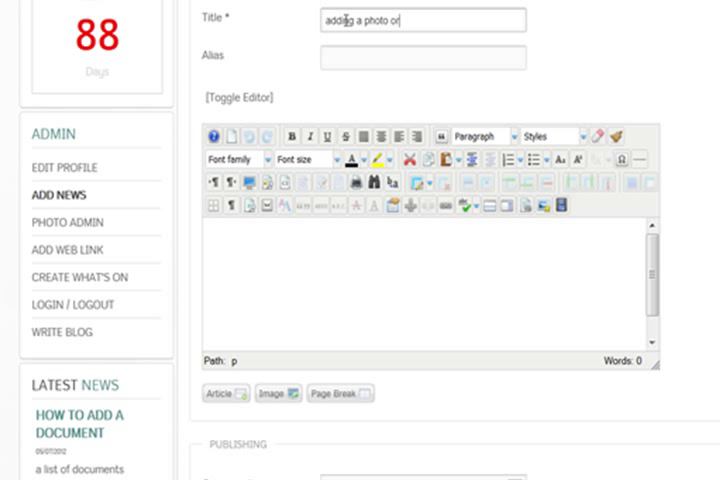
type("two")
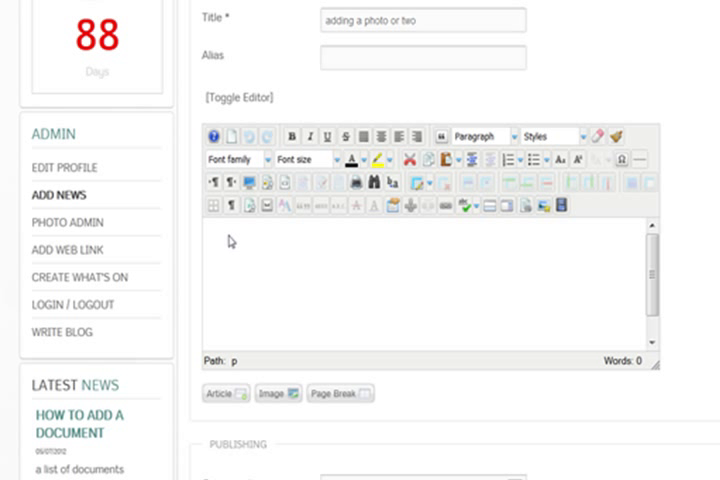
- Paste the guidance text on titles and aliases into the body as plain text
left_click(212, 236)
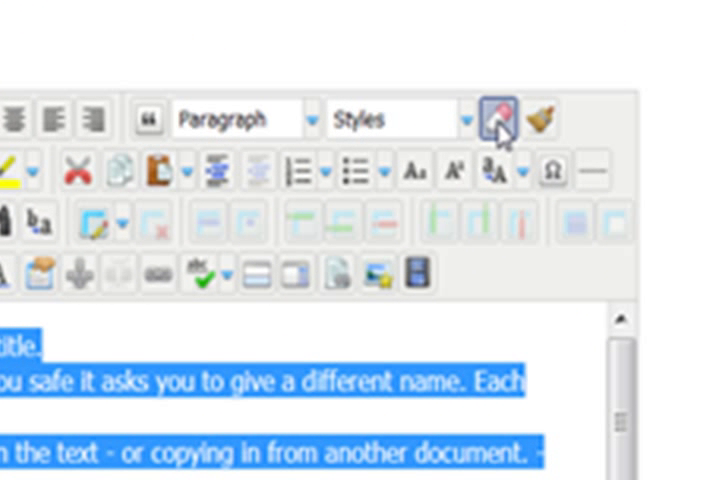
mouse_move(496, 120)
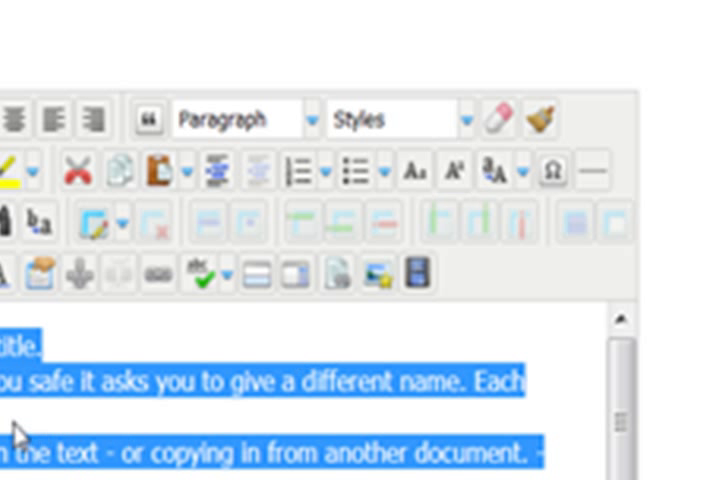
left_click(30, 436)
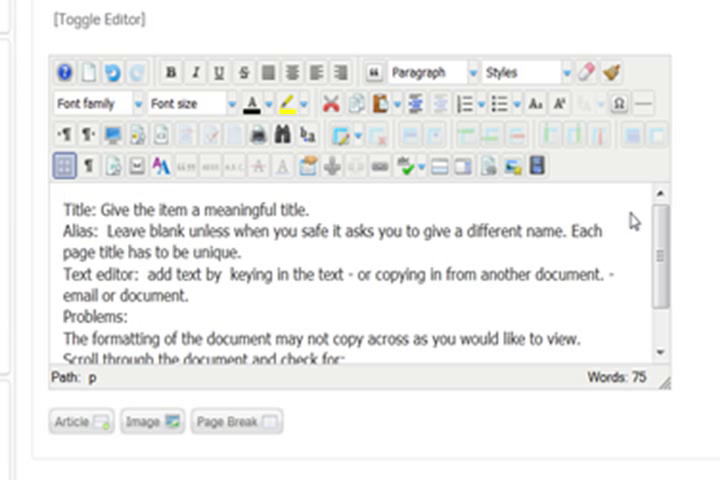
left_click(62, 208)
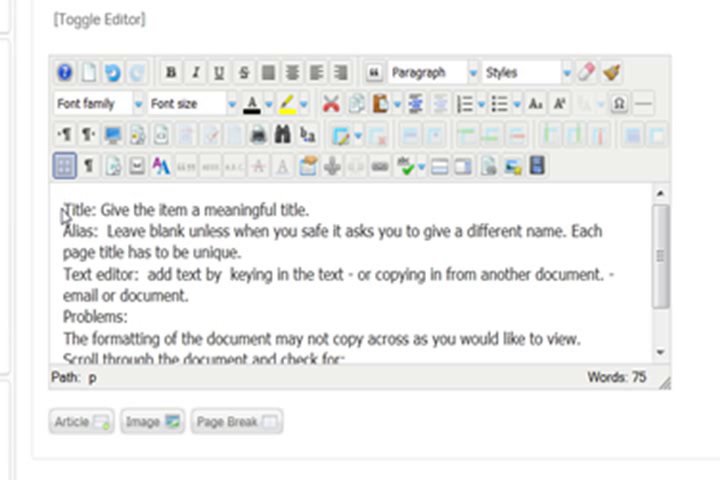
mouse_move(62, 216)
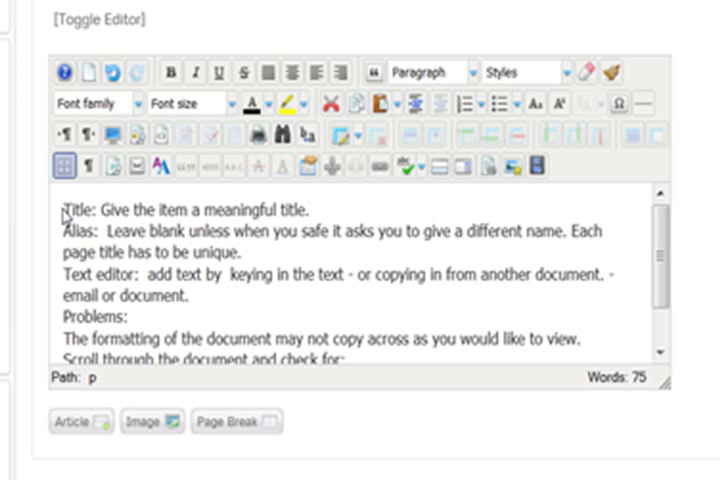
mouse_move(62, 216)
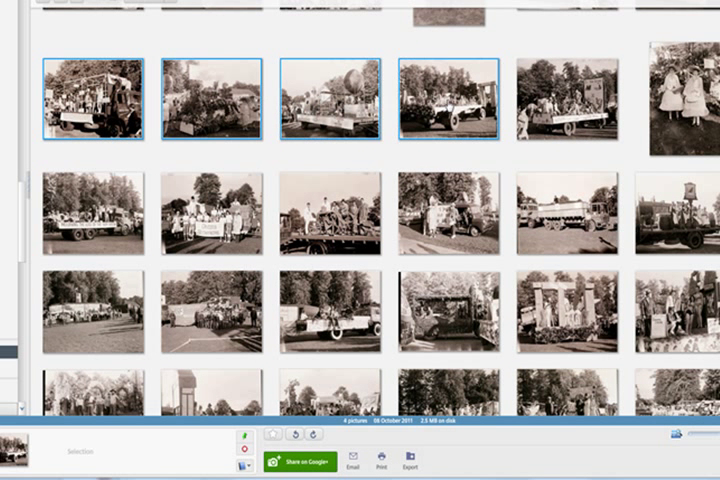
- Export the selected carnival photos at 800 pixels to a carnival-joomla desktop folder
left_click(568, 104)
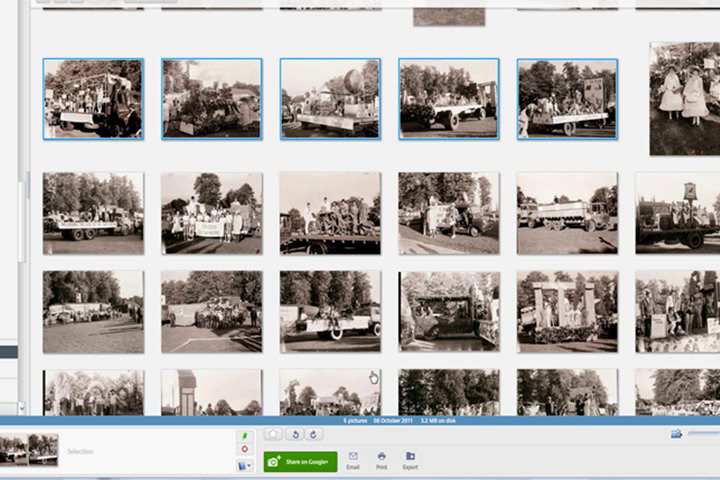
left_click(404, 468)
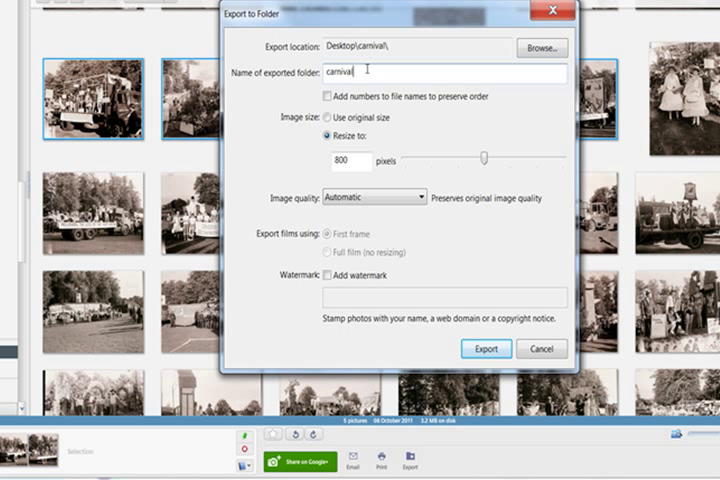
type("-joomla")
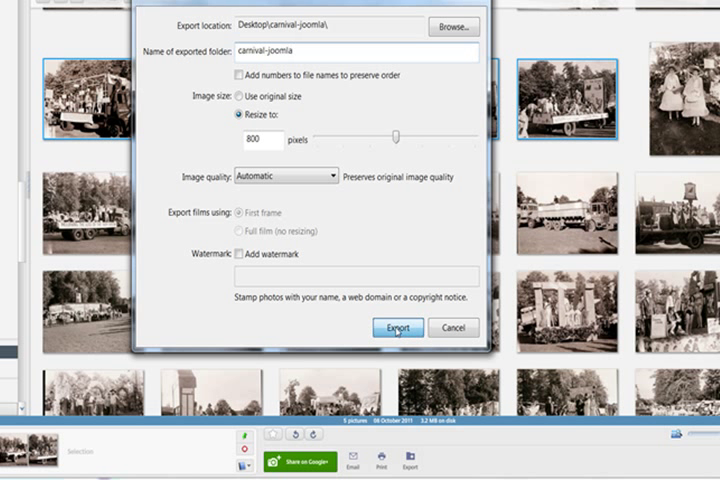
left_click(396, 328)
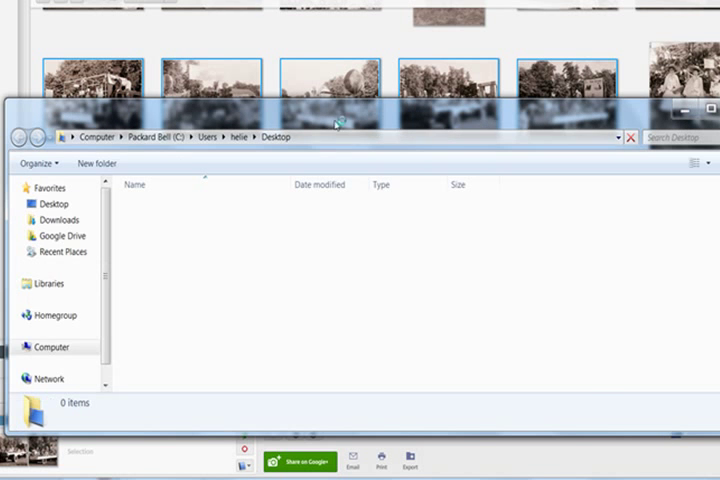
left_click(632, 136)
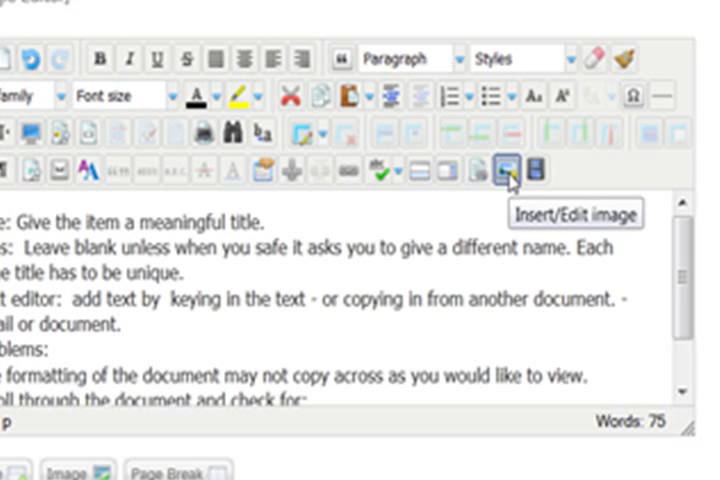
- Create a 'carnival' folder inside the training folder of the image manager
left_click(504, 168)
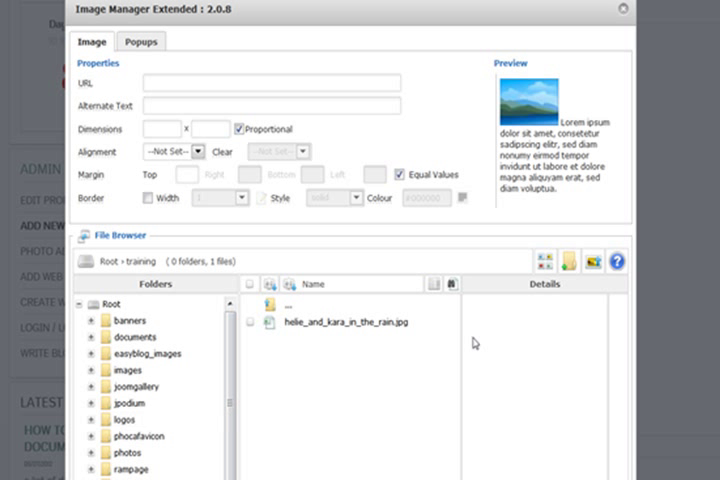
left_click(570, 264)
type("carnival")
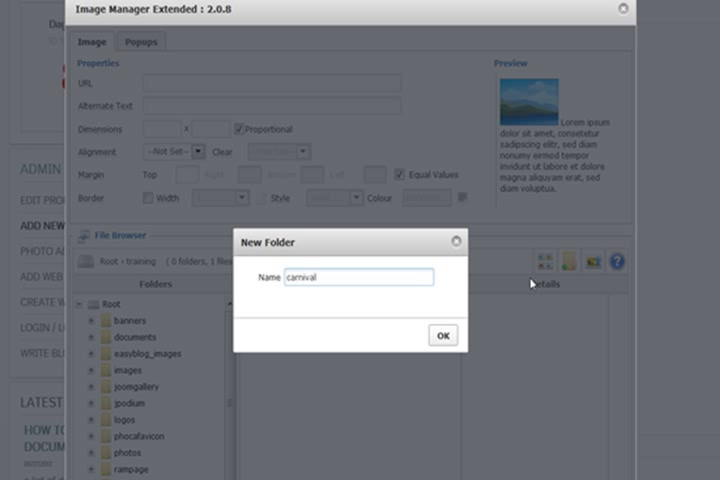
mouse_move(548, 382)
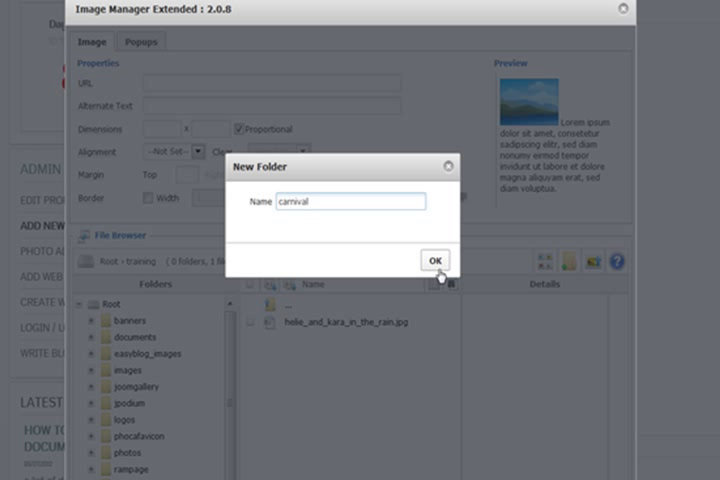
left_click(432, 260)
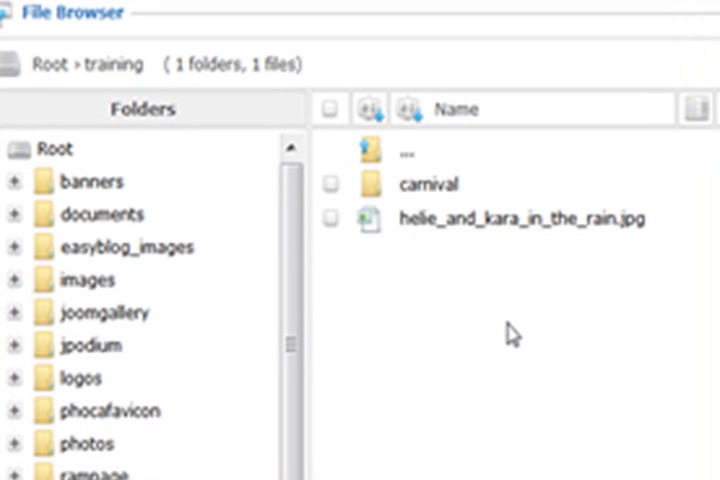
mouse_move(428, 184)
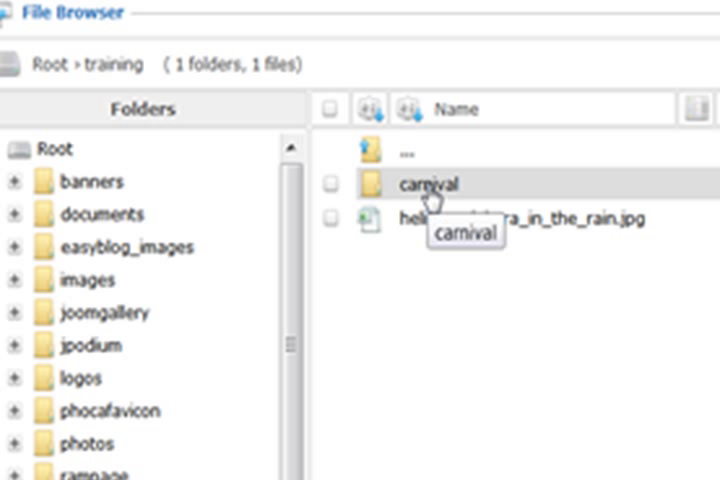
- Open the empty carnival folder in the image file browser
double_click(430, 184)
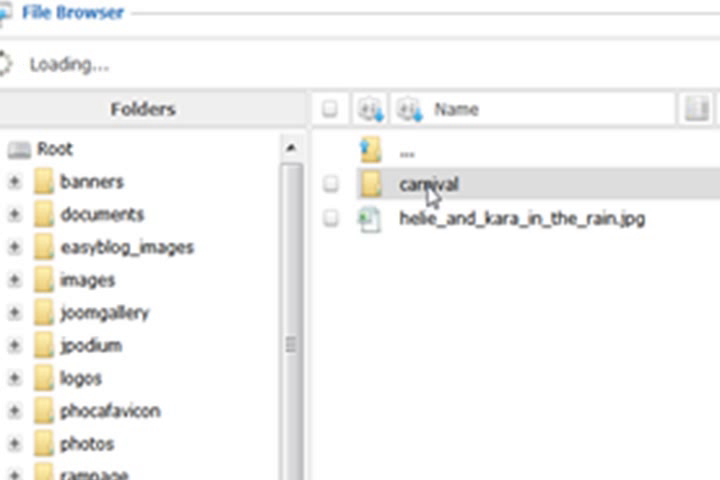
double_click(428, 184)
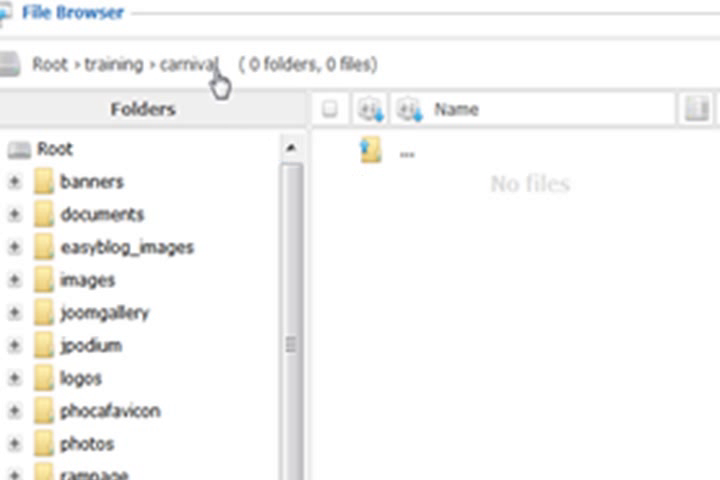
mouse_move(58, 100)
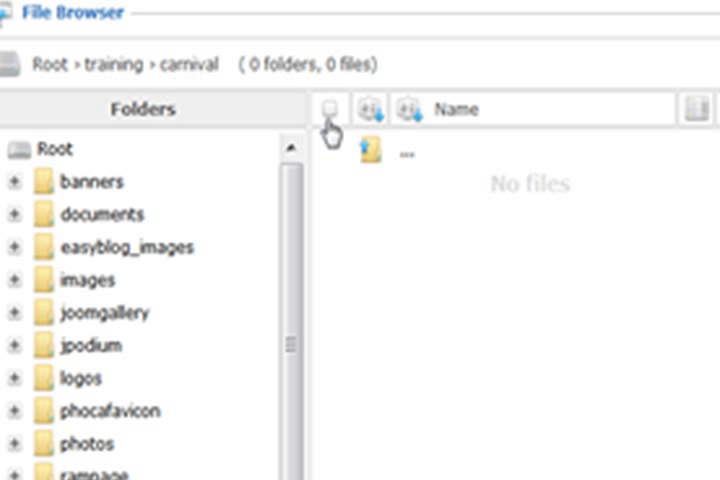
mouse_move(424, 220)
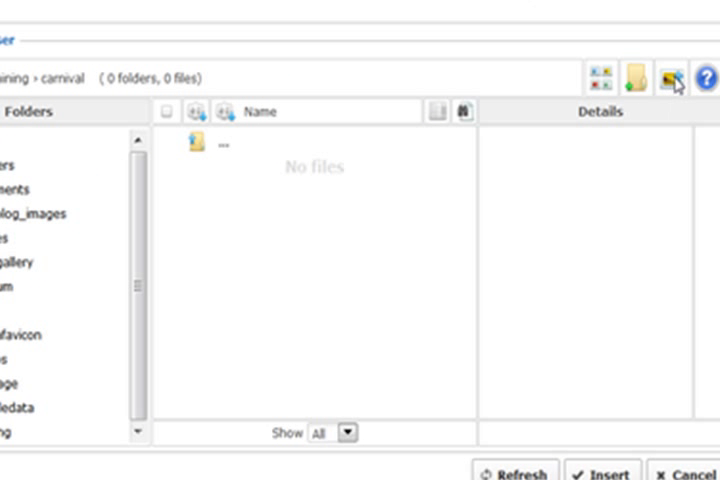
- Start an upload, leave resizing off, and browse into the carnival-joomla folder
left_click(662, 82)
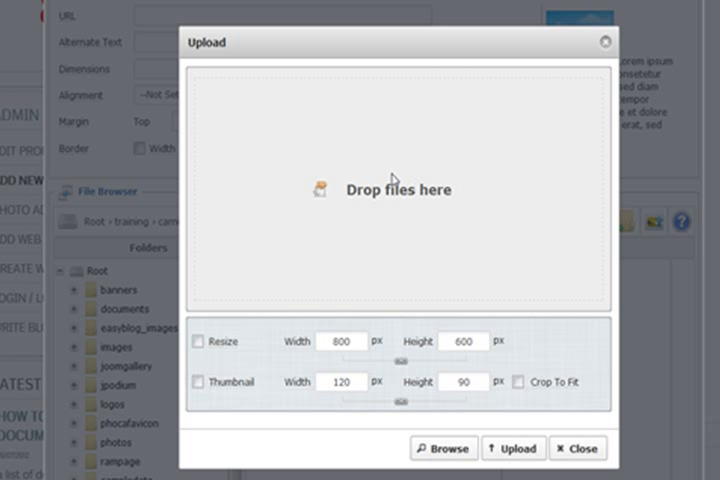
mouse_move(220, 340)
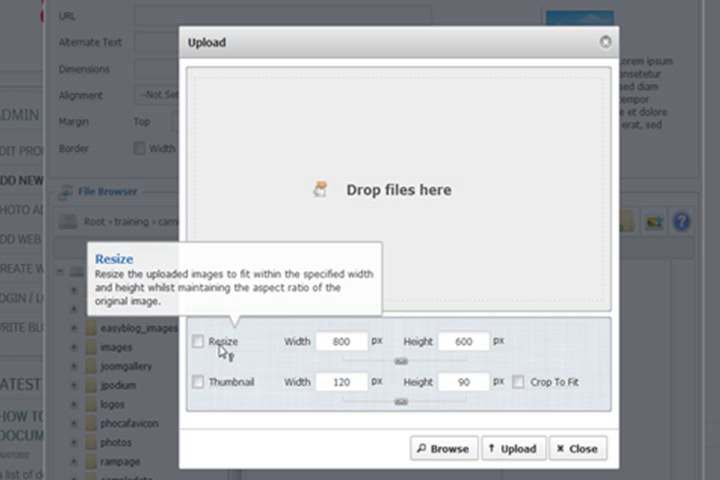
mouse_move(204, 356)
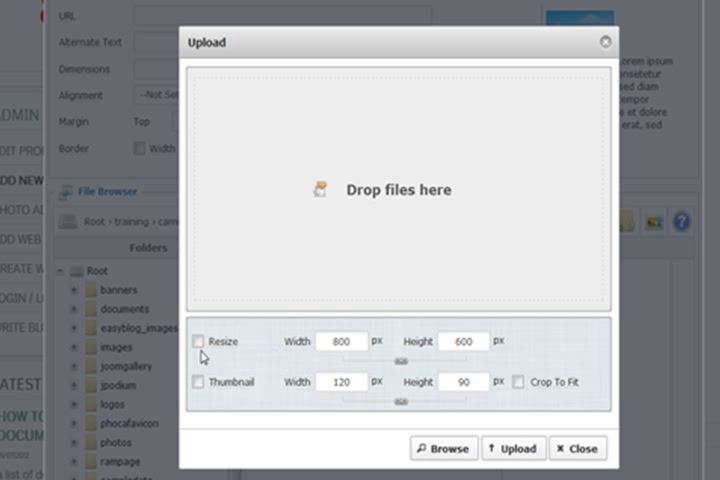
left_click(196, 340)
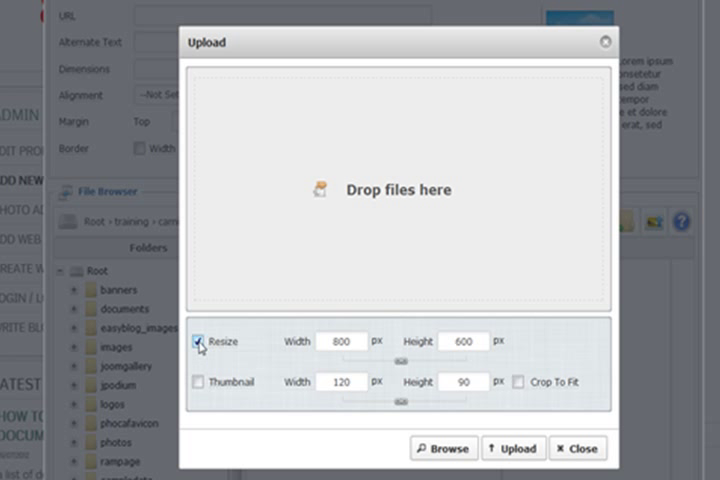
left_click(198, 340)
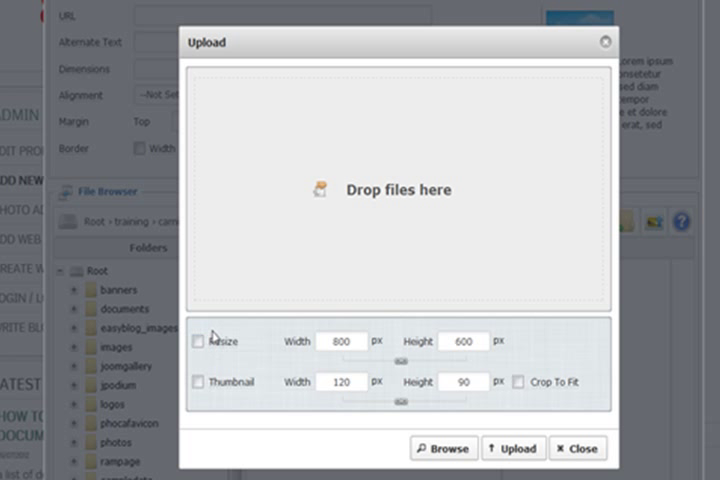
mouse_move(340, 236)
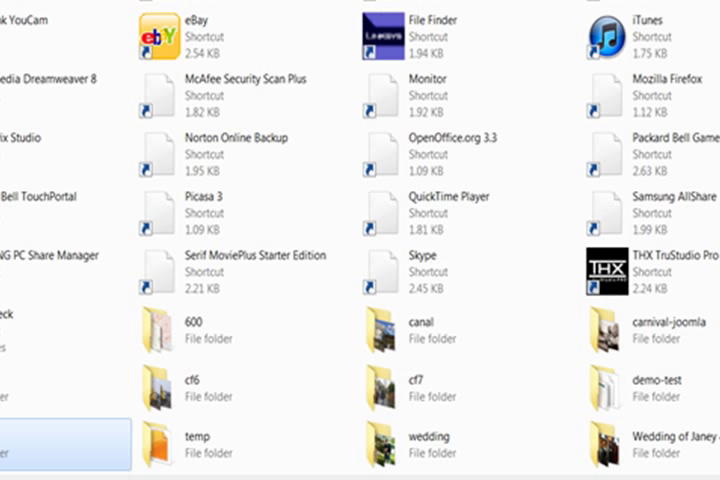
scroll("down", 3)
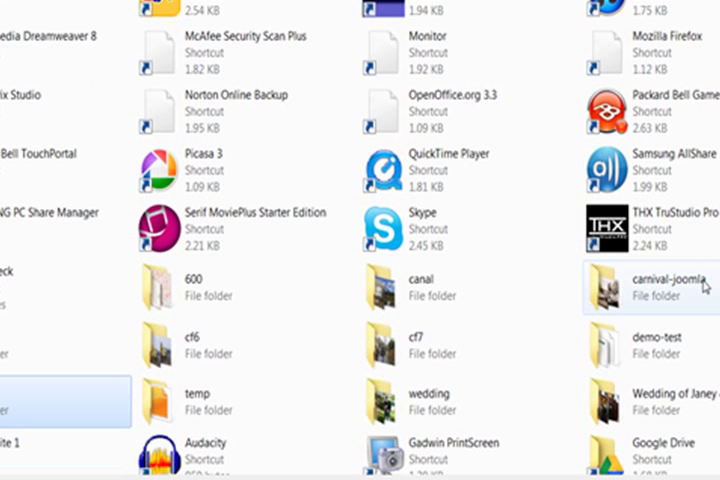
double_click(650, 290)
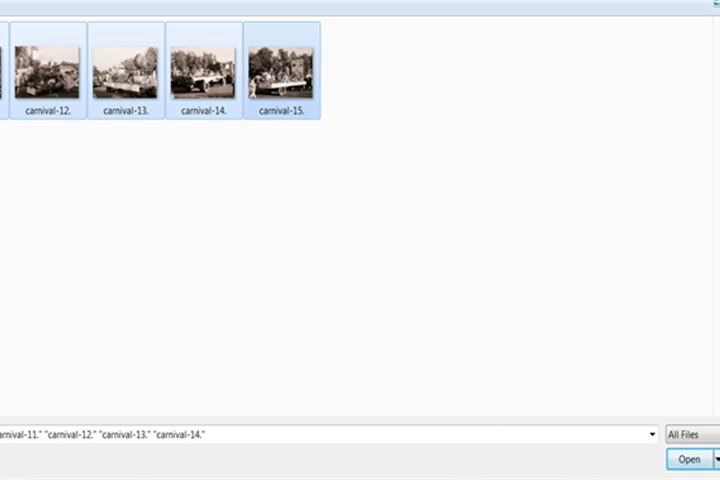
- Queue the five carnival photos and rename the first to devizes_carnival.jpg
left_click(688, 460)
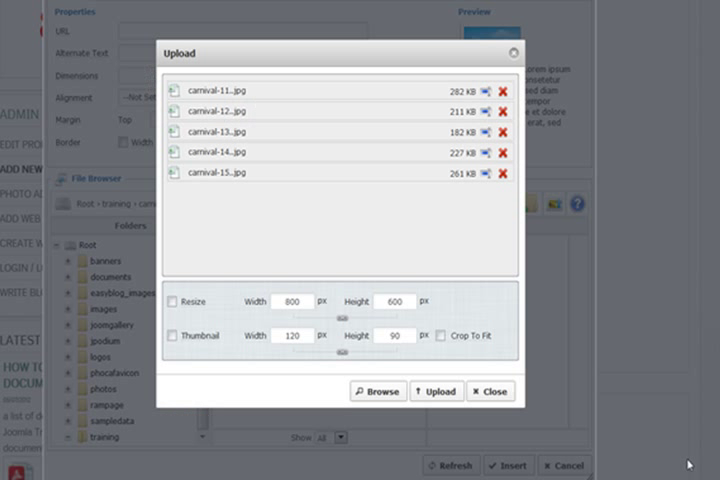
mouse_move(258, 228)
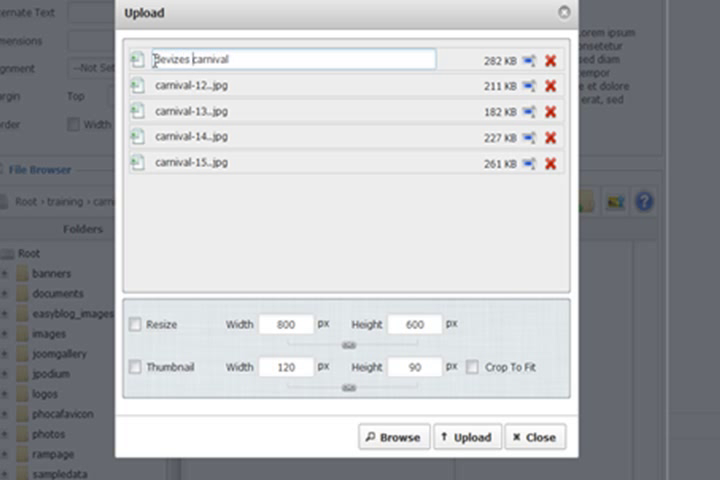
type("devizes carnival")
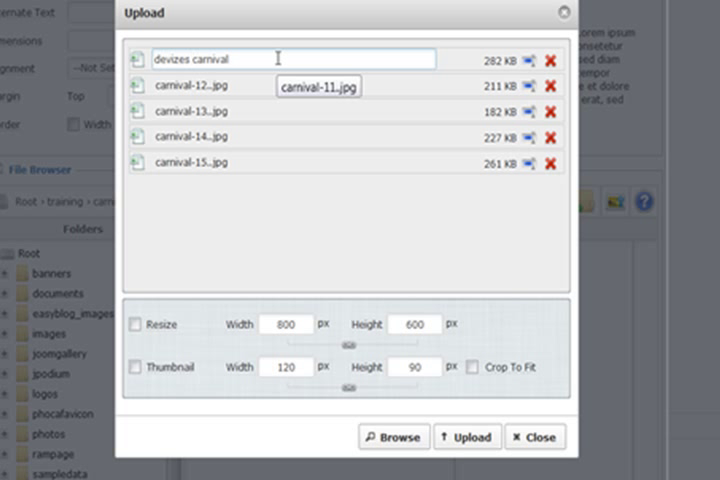
mouse_move(240, 96)
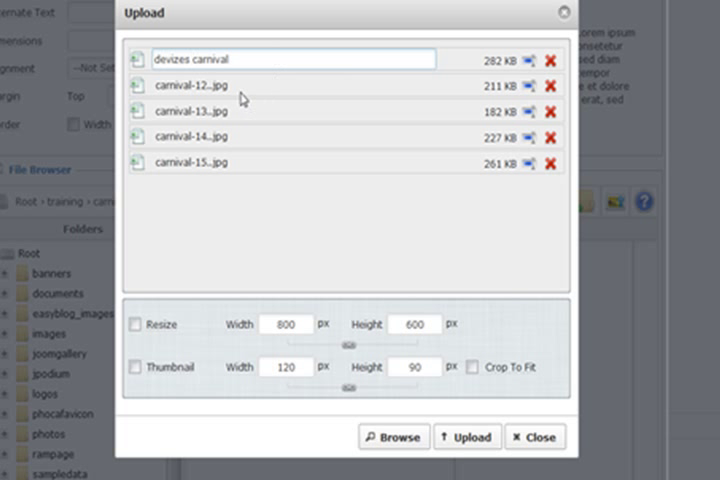
type("devizes_carnival.jpg")
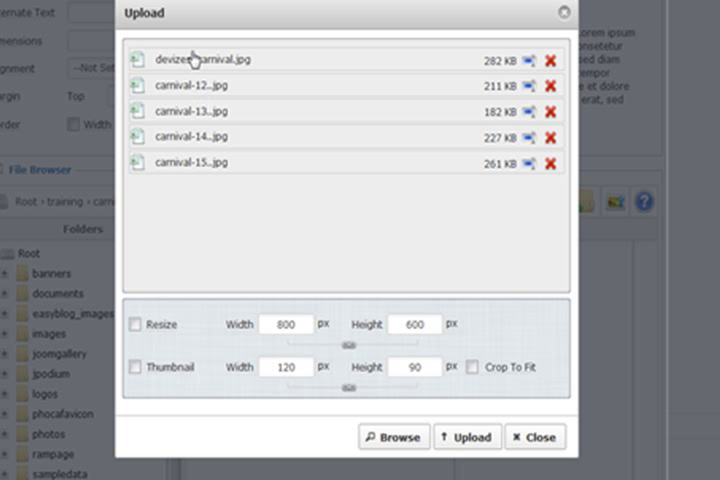
mouse_move(200, 82)
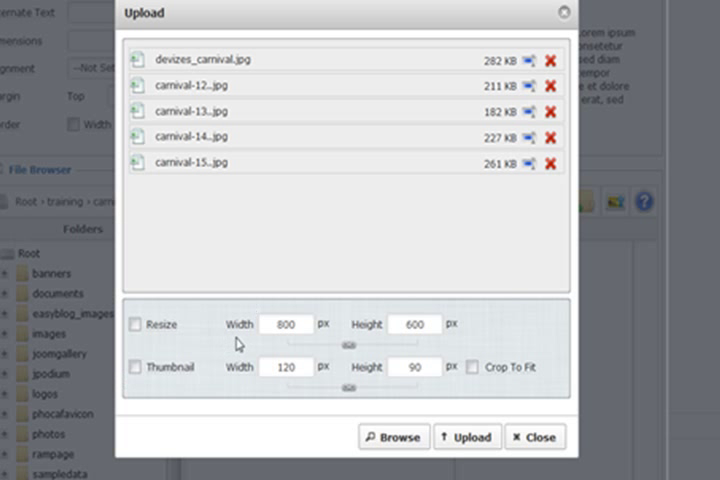
mouse_move(164, 318)
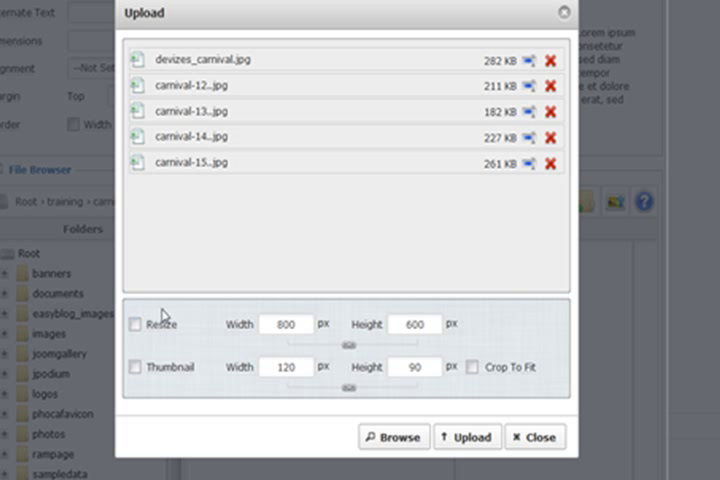
- Upload the queued photos into the carnival folder
left_click(466, 436)
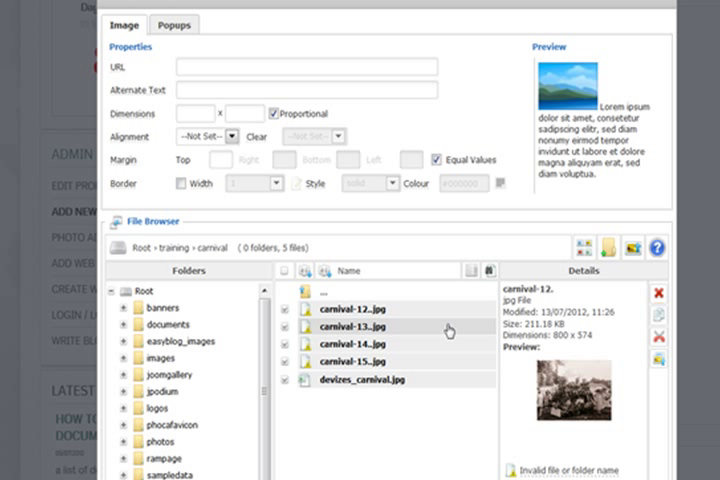
- Select devizes_carnival.jpg and set its display size to 200 by 143
left_click(380, 380)
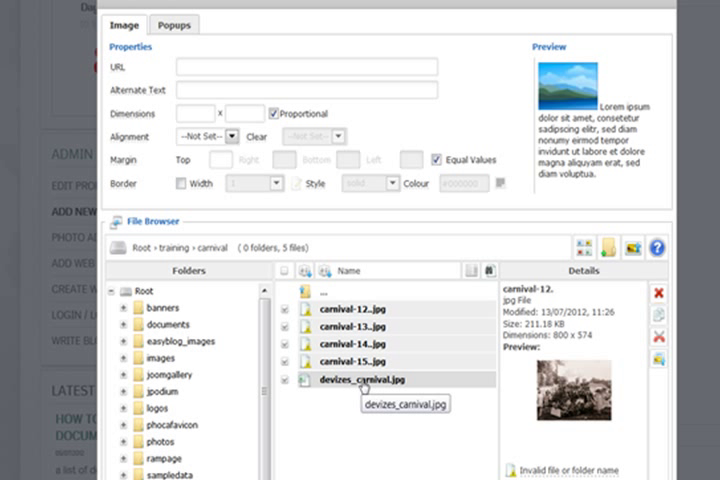
double_click(364, 380)
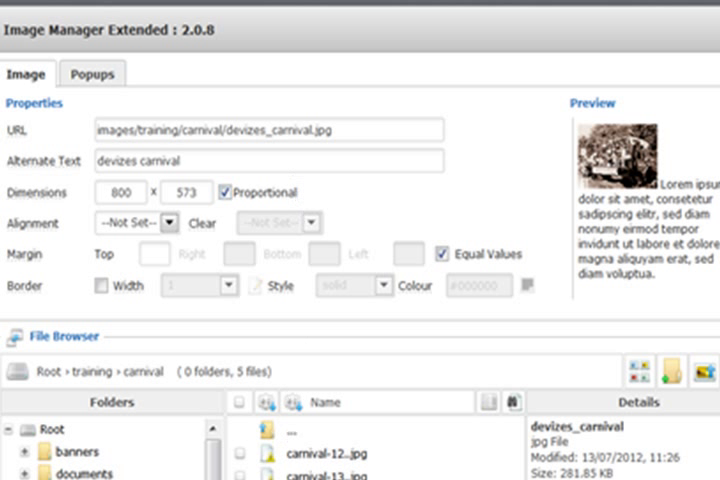
left_click(122, 192)
type("5")
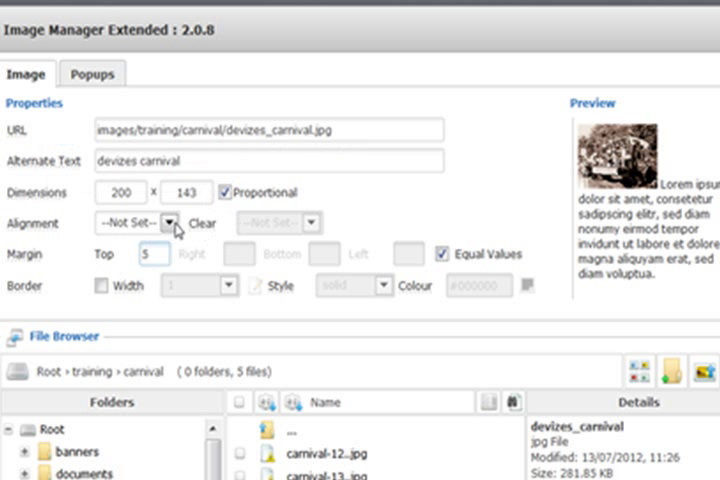
- Align the image right with a 5-pixel margin and alt text 'devizes carnival photo'
left_click(168, 222)
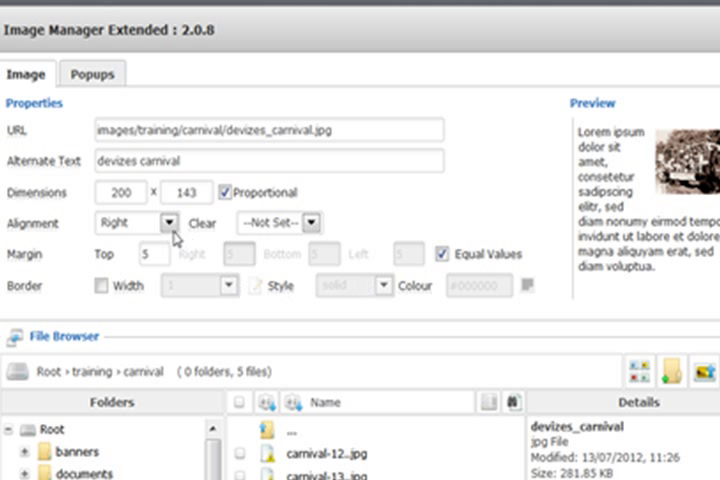
left_click(140, 222)
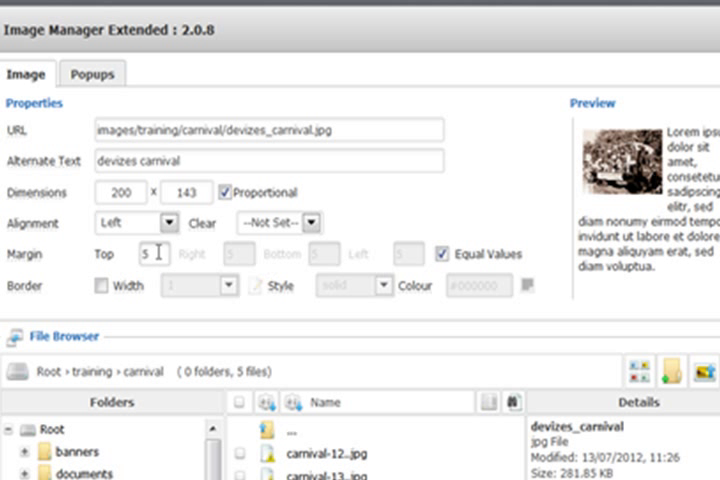
type("10")
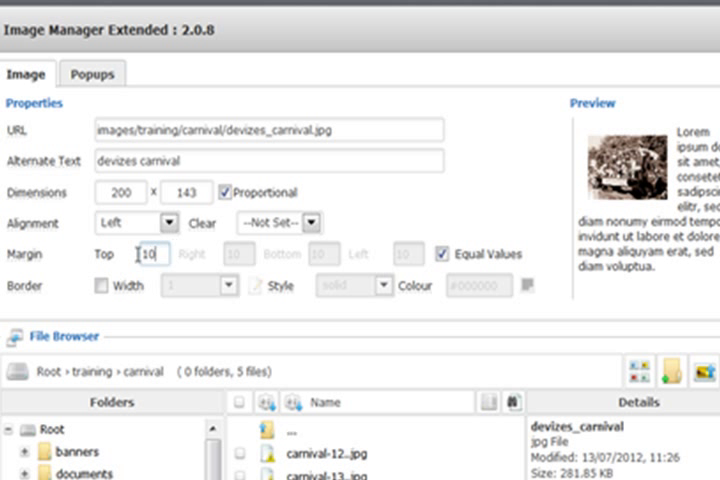
type("5")
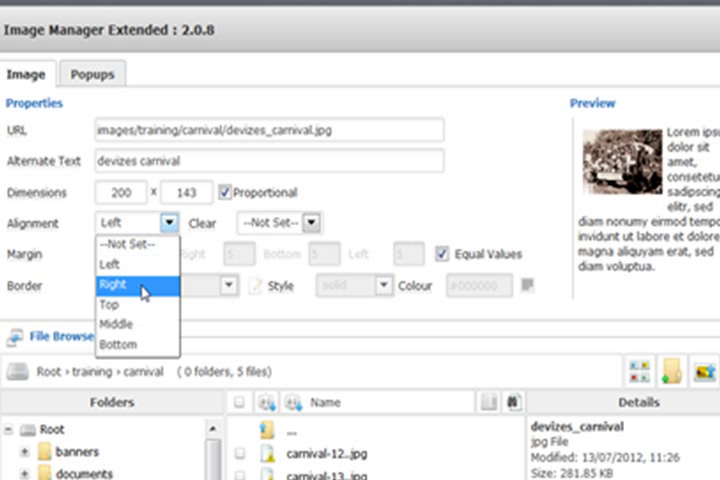
left_click(136, 288)
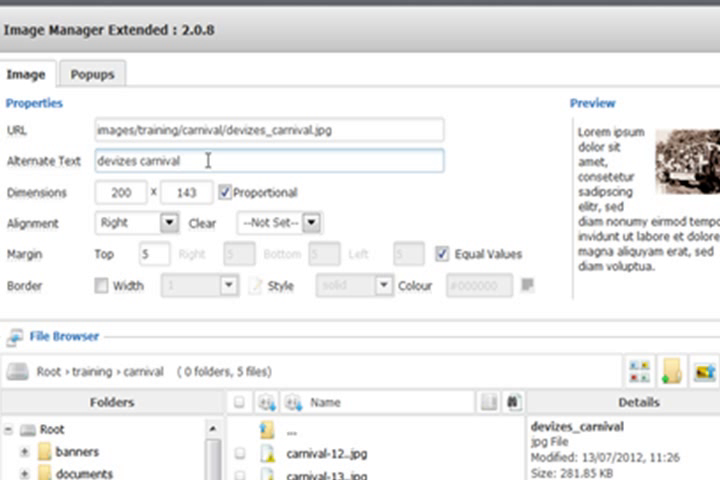
type("photo")
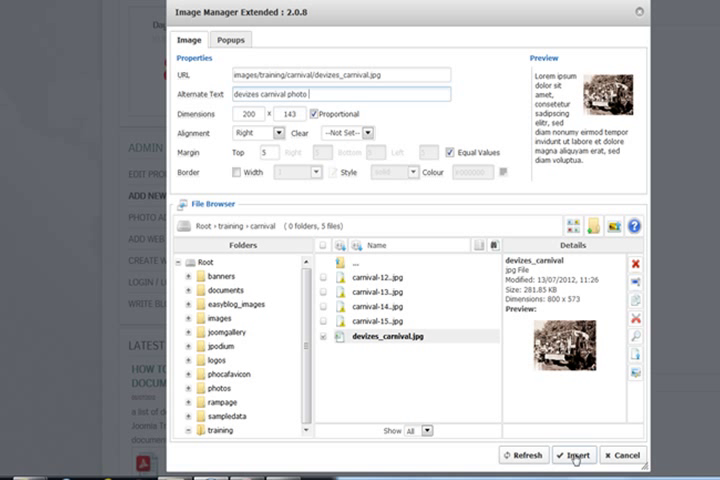
- Insert the carnival photo right-aligned beside the article text
left_click(572, 456)
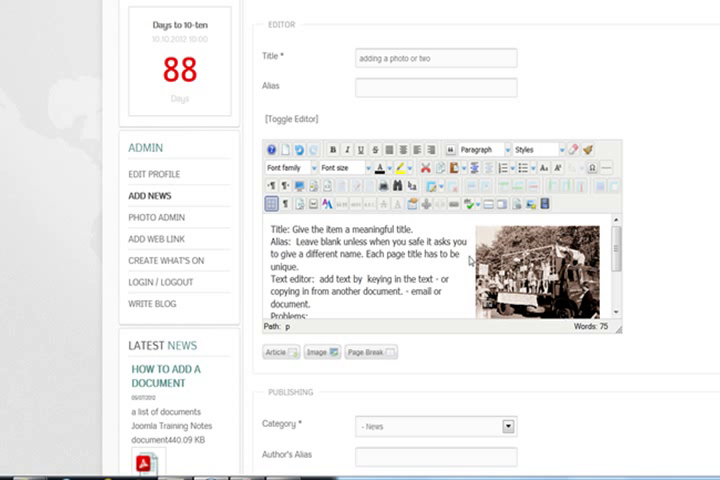
scroll("down", 3)
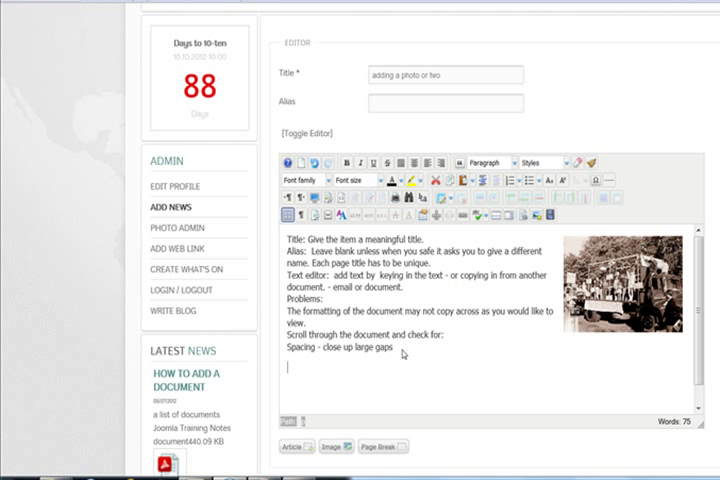
mouse_move(462, 350)
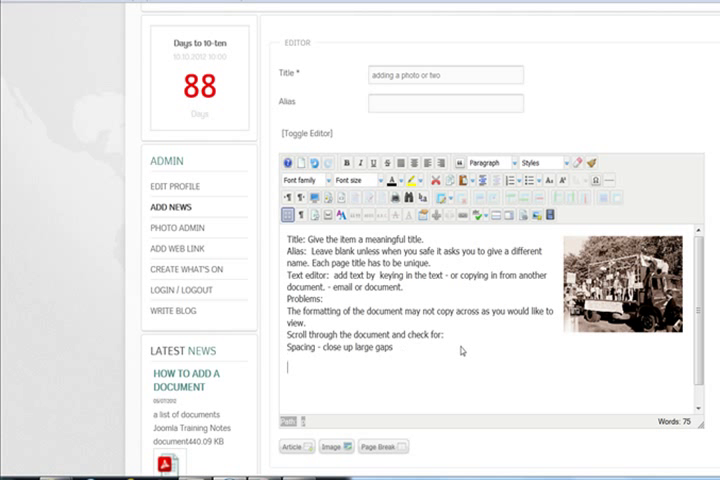
mouse_move(364, 332)
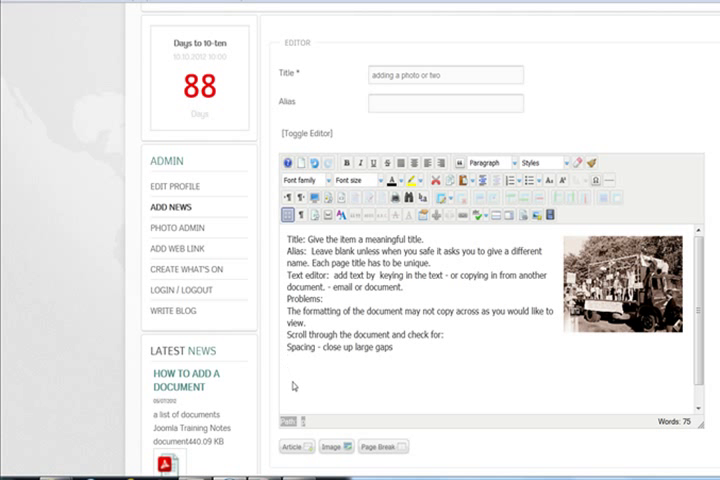
mouse_move(292, 372)
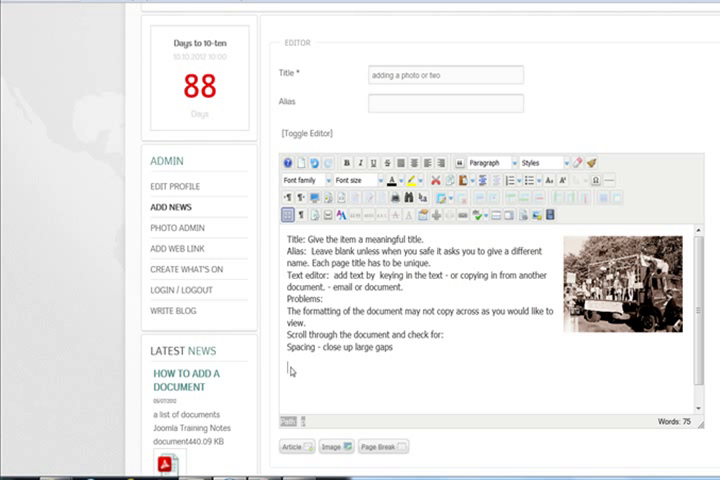
mouse_move(292, 368)
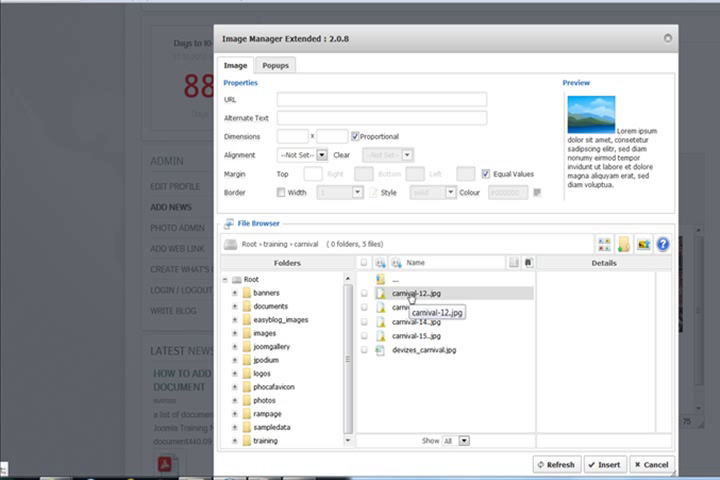
- Insert carnival-12 as a thumbnail below the article text with Margin Top 5
left_click(410, 296)
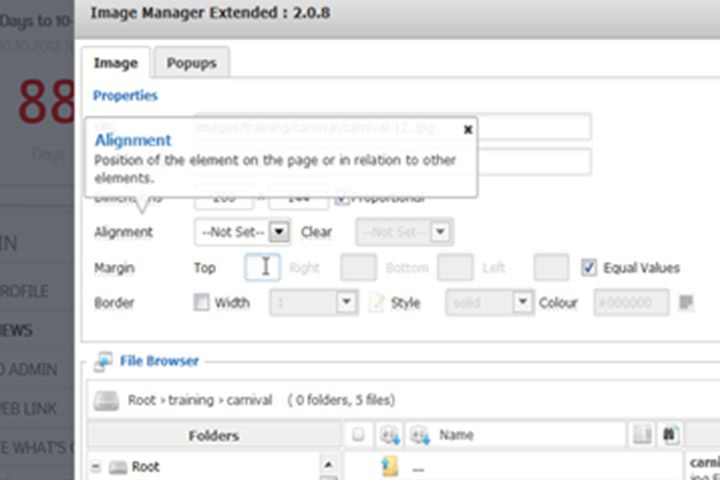
type("5")
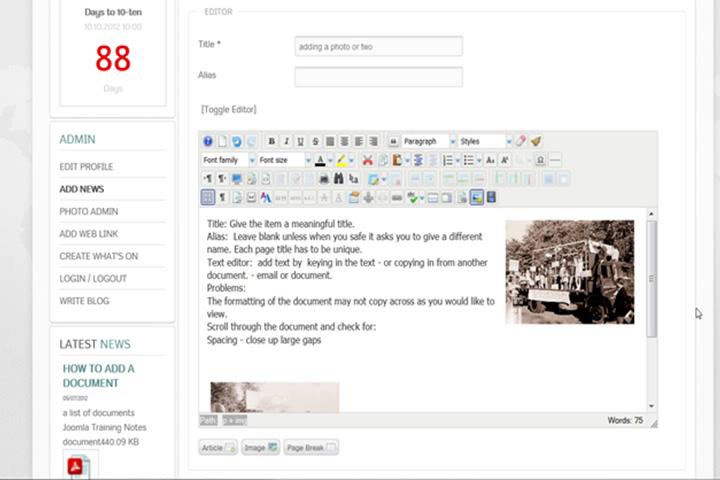
scroll("down", 3)
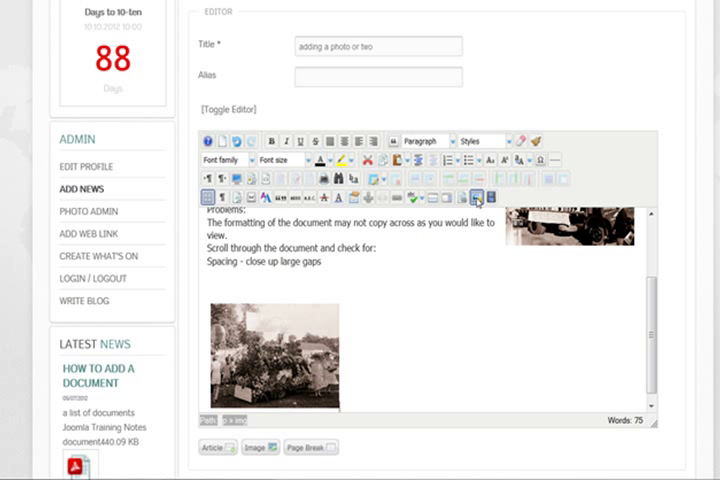
left_click(476, 196)
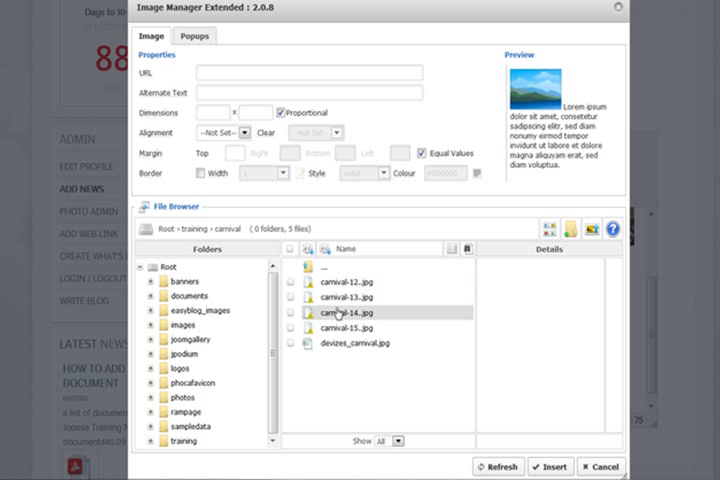
- Insert carnival-13 as the second thumbnail after carnival-12
left_click(344, 300)
type("5")
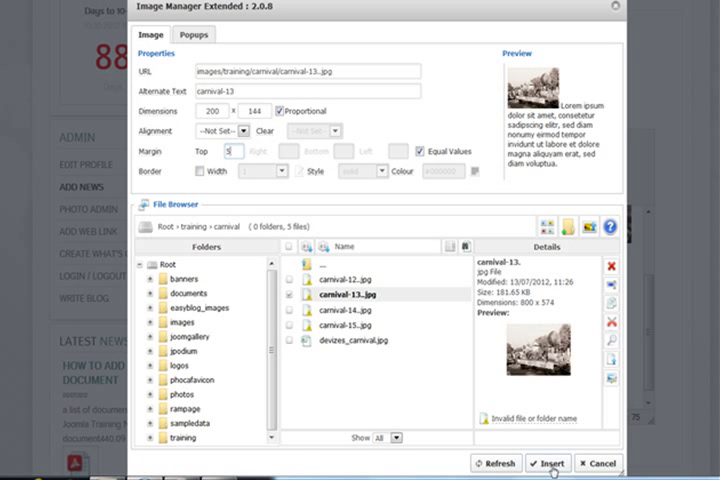
left_click(548, 464)
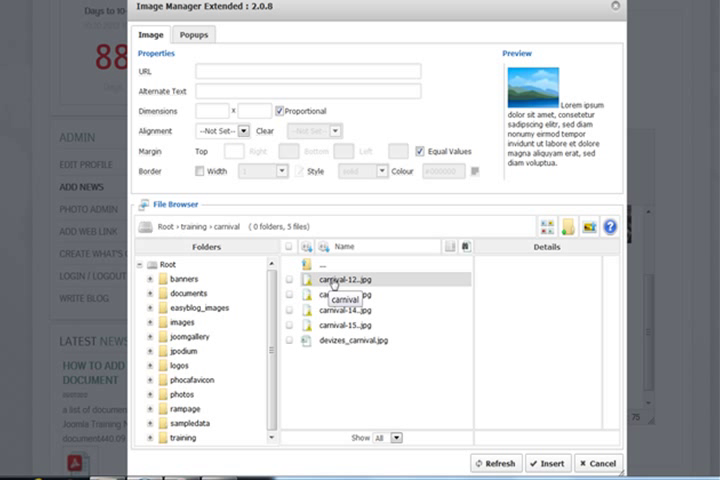
- Insert carnival-14 as the third thumbnail in the row with Margin Top 5
left_click(348, 308)
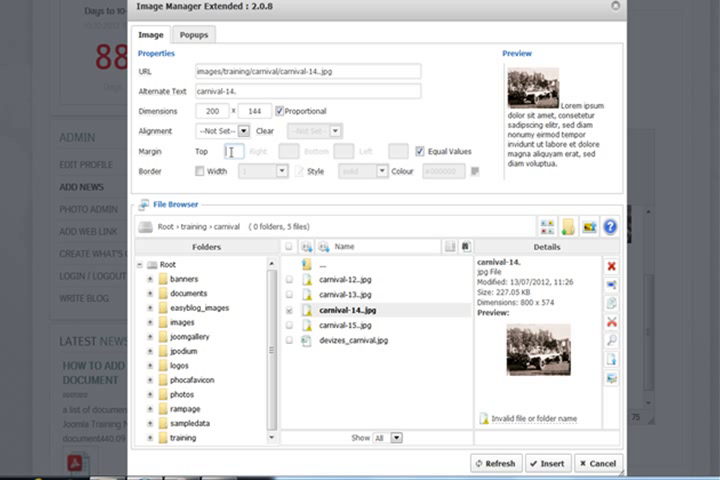
type("5")
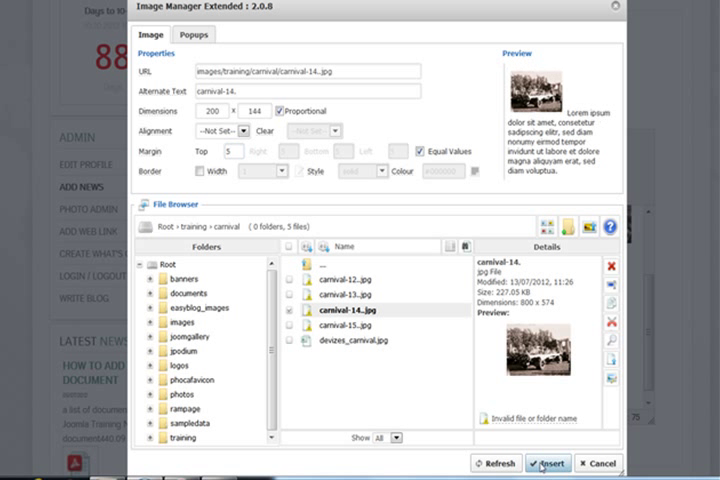
left_click(548, 464)
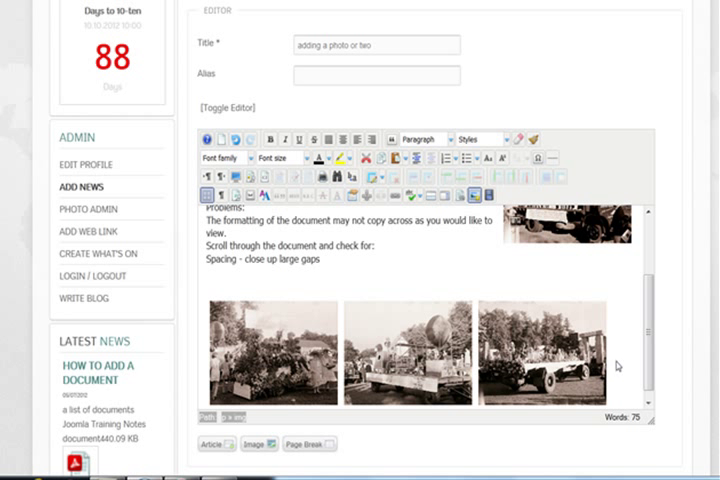
mouse_move(456, 240)
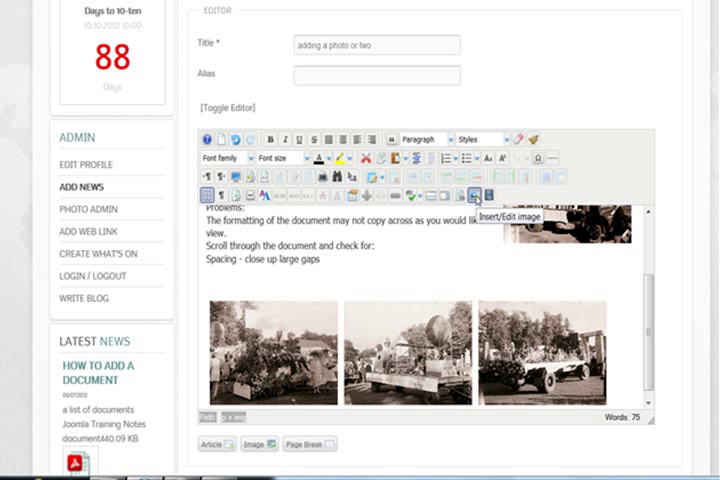
left_click(472, 190)
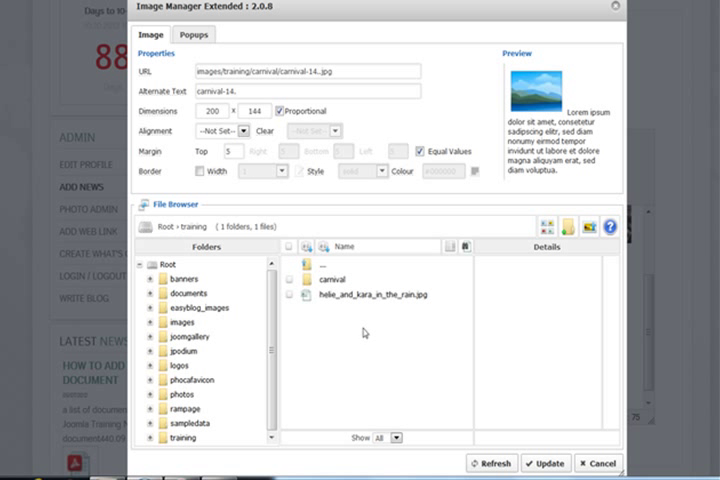
- Update the third thumbnail to carnival-15, which comes in at full 800×572 size
double_click(340, 284)
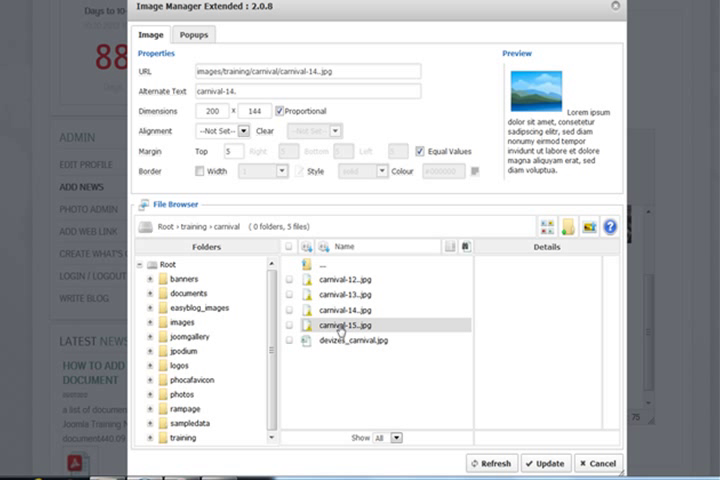
left_click(352, 328)
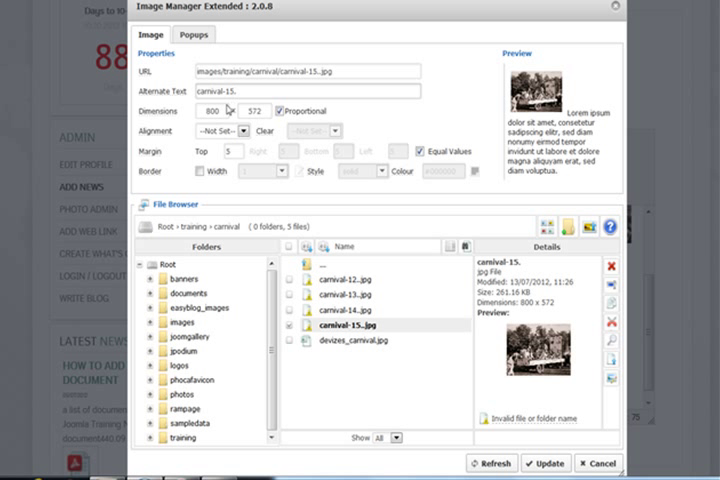
left_click(204, 110)
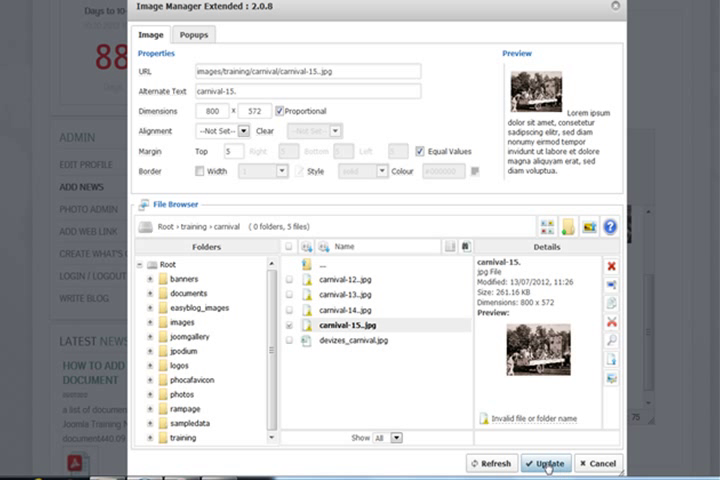
left_click(546, 464)
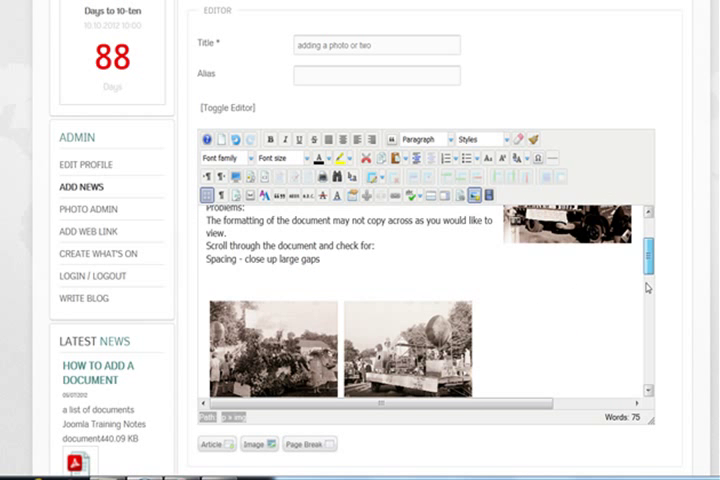
- Undo the oversized photo and insert carnival-15 as a 200×143 fourth thumbnail
scroll("down", 3)
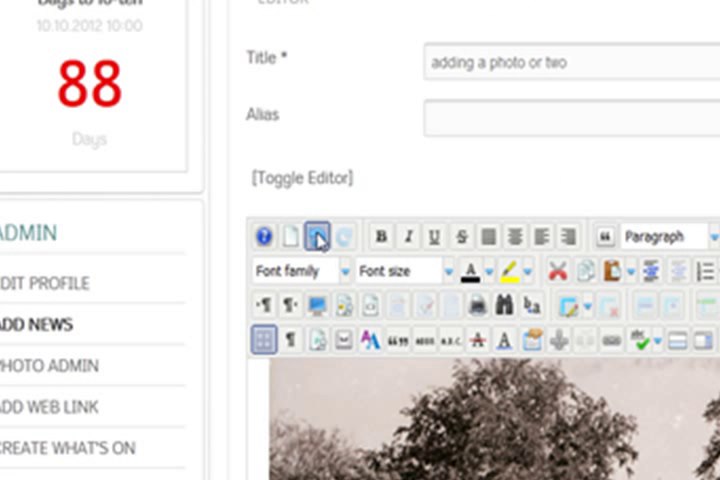
left_click(316, 236)
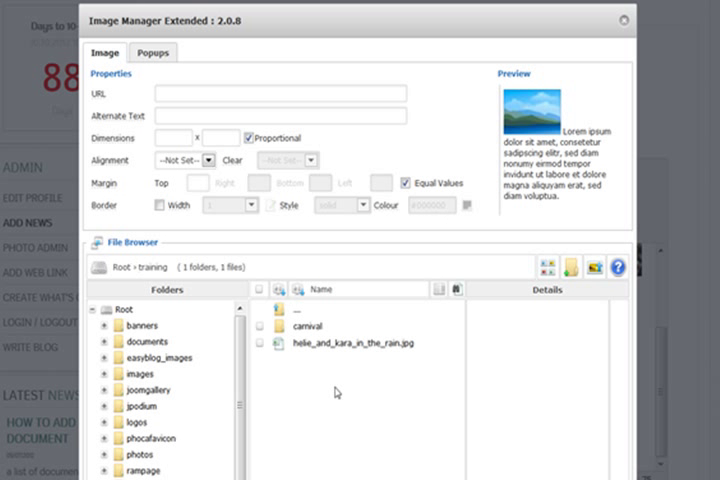
double_click(300, 326)
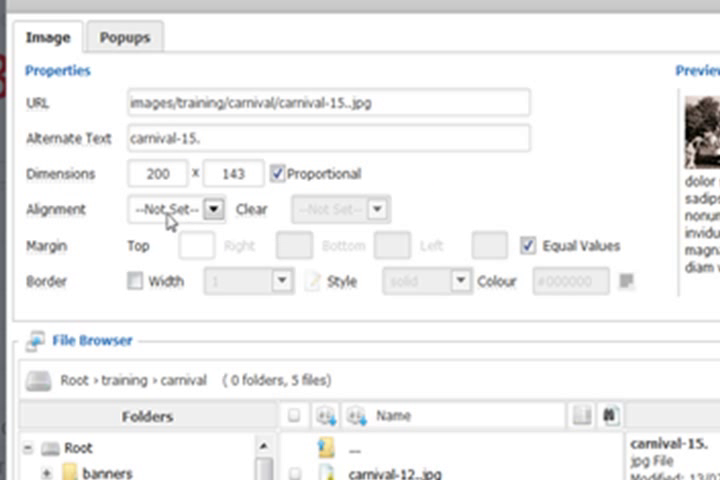
left_click(200, 246)
type("5")
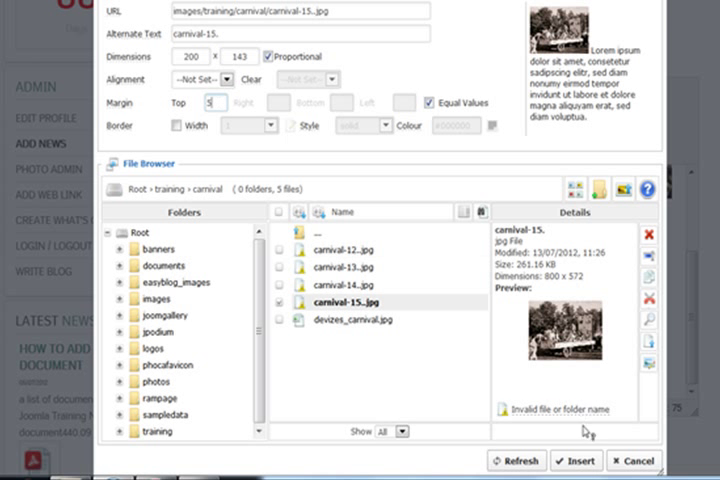
left_click(576, 460)
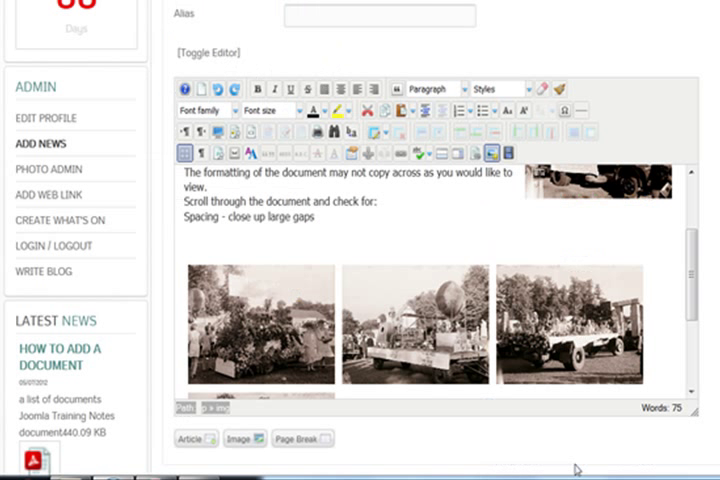
scroll("down", 3)
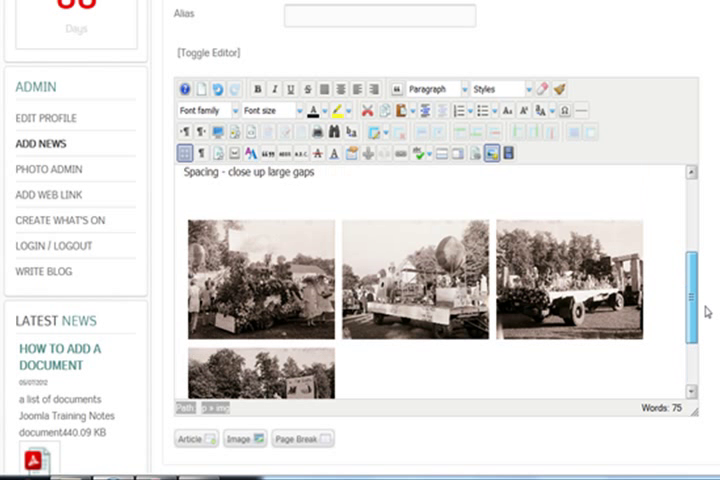
scroll("down", 3)
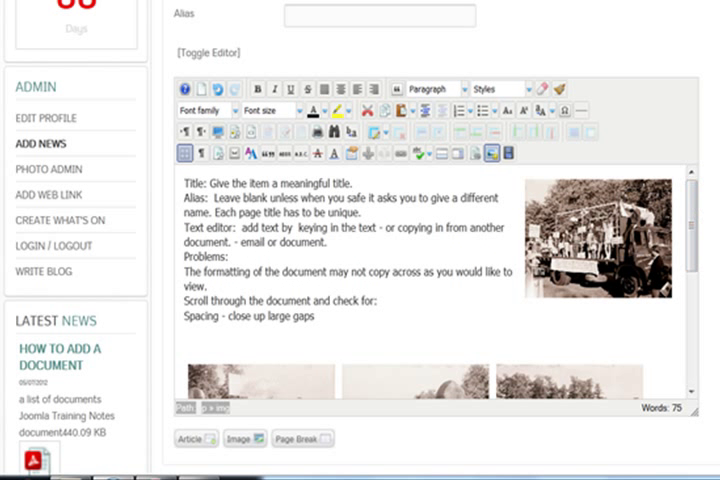
scroll("down", 3)
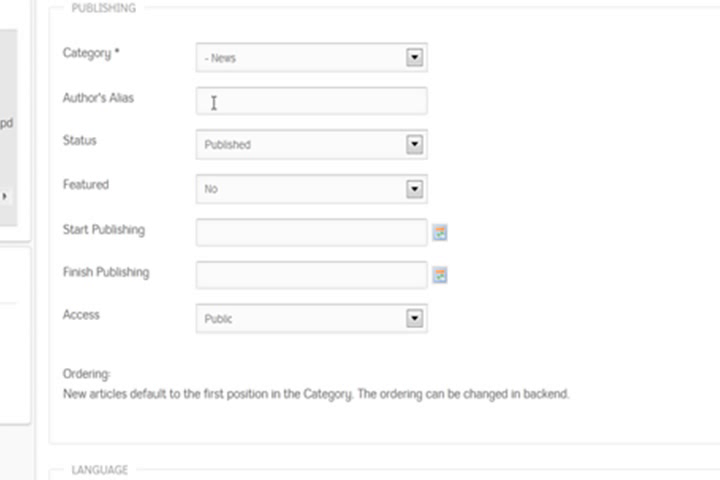
mouse_move(144, 156)
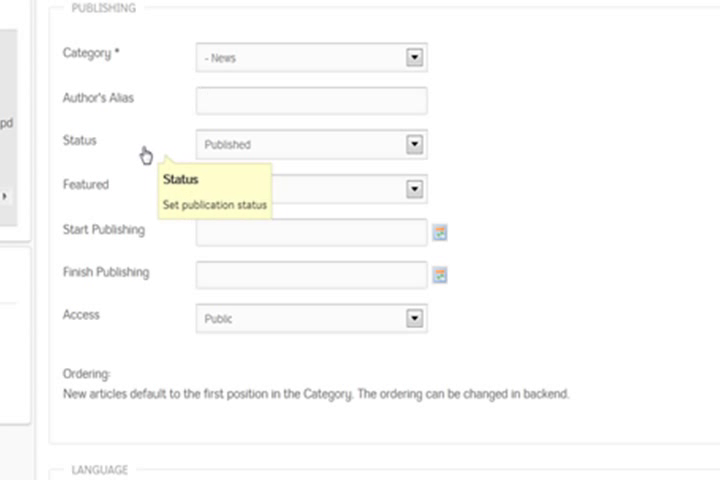
left_click(412, 144)
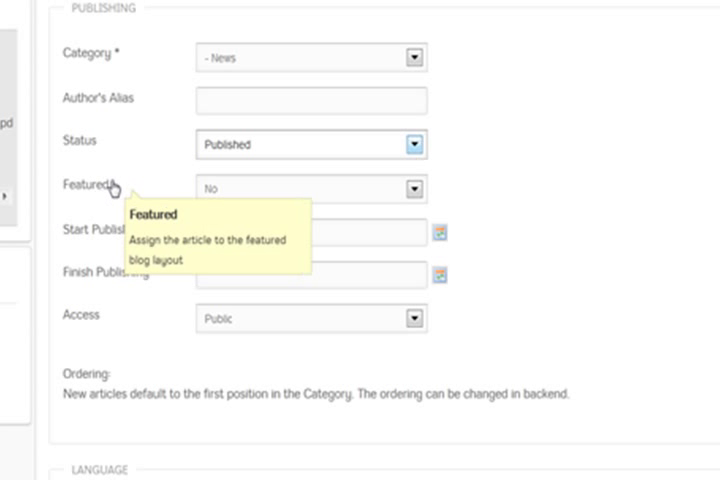
mouse_move(150, 228)
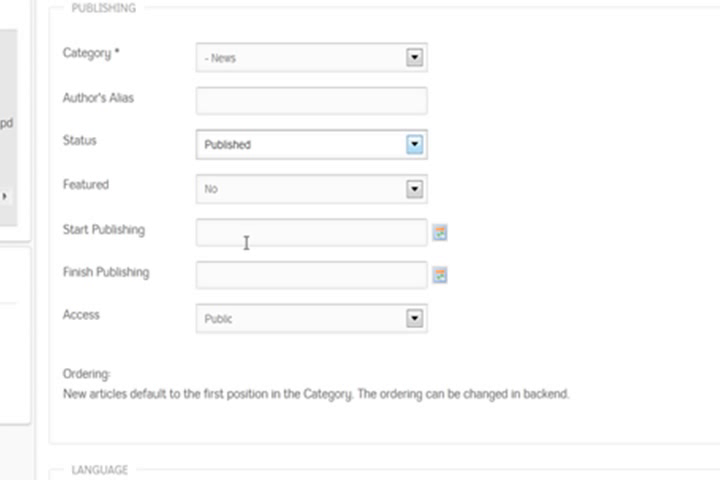
mouse_move(212, 274)
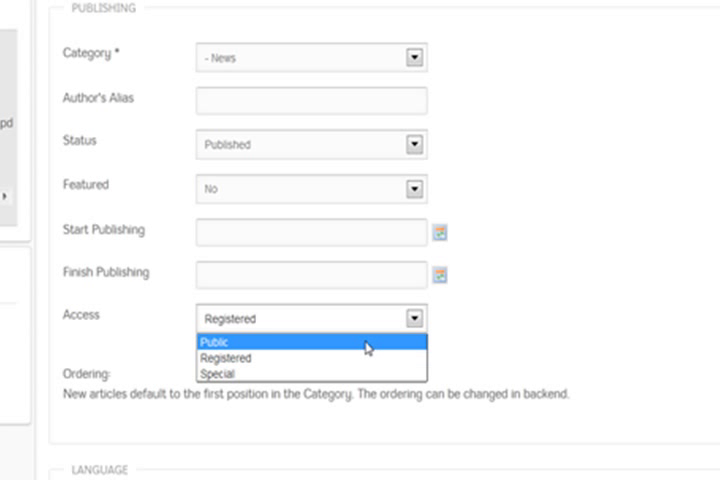
left_click(212, 342)
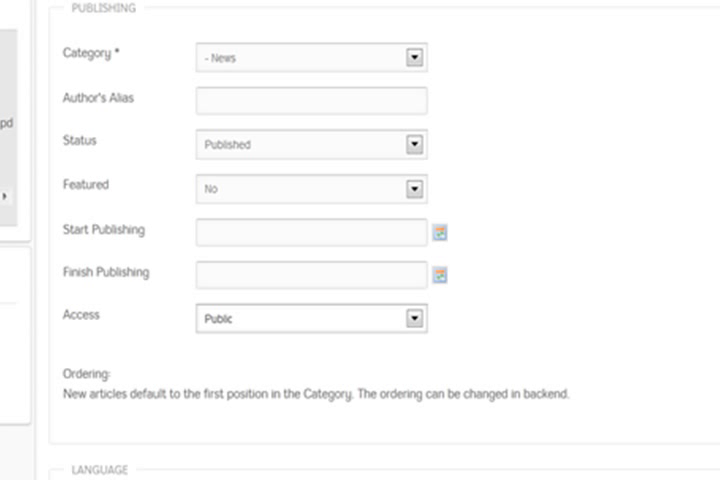
scroll("down", 3)
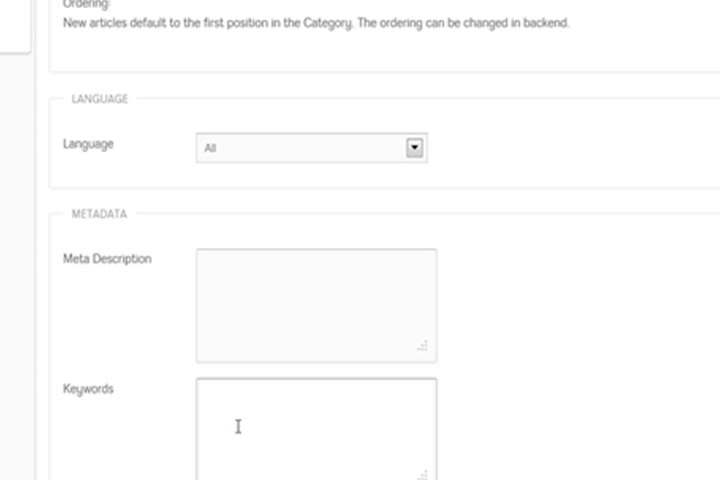
- Enter the Metadata keywords 'carnival, devizes' and save the article
type("cam")
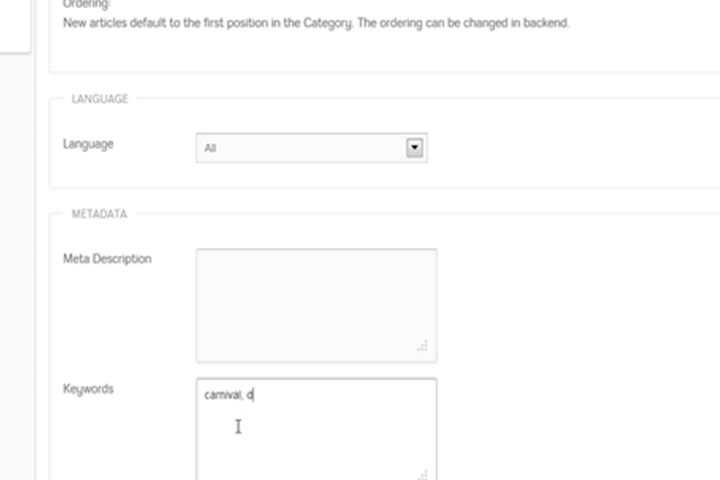
type("evizes")
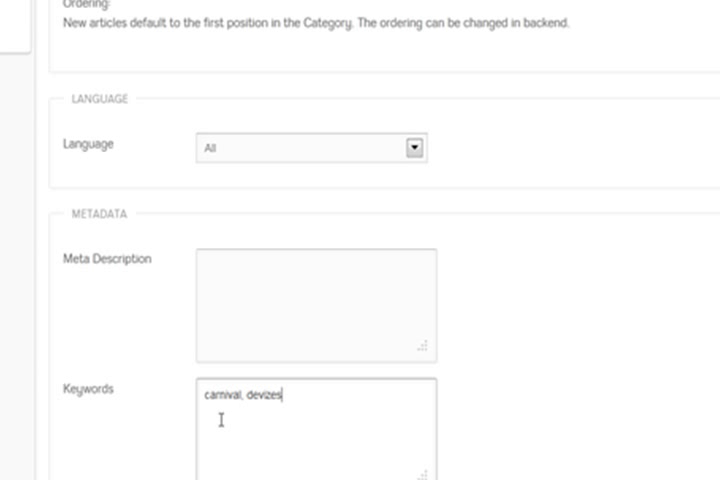
mouse_move(224, 416)
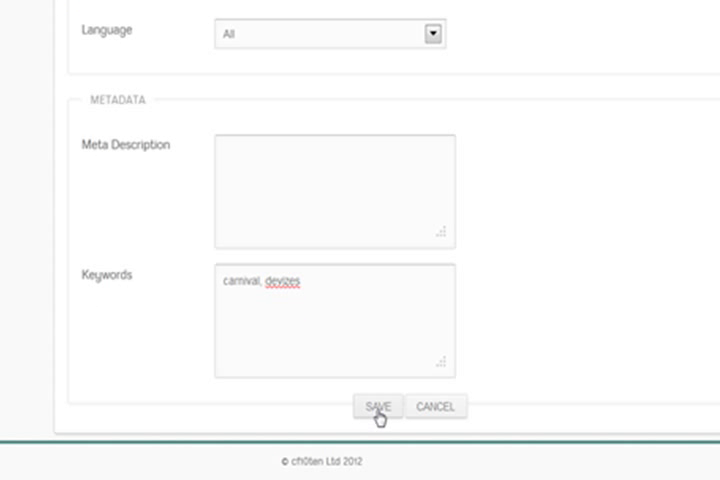
left_click(380, 406)
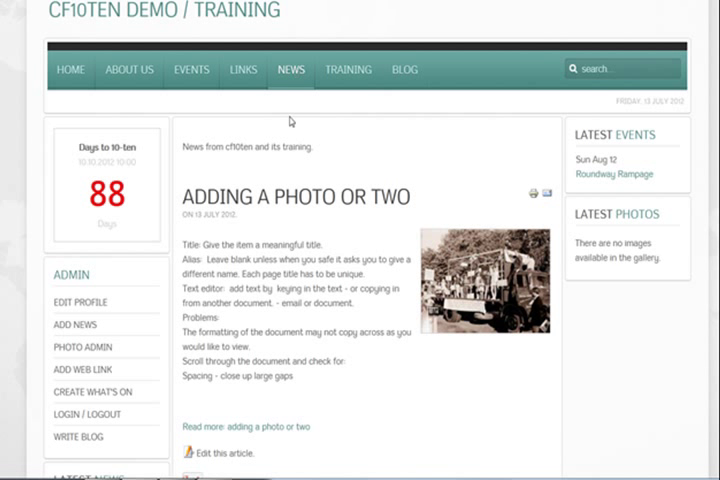
mouse_move(296, 204)
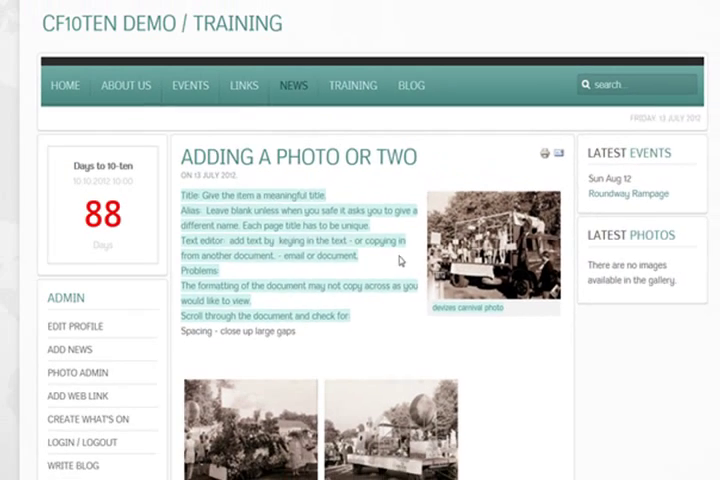
- View the carnival photo and a thumbnail enlarged in the lightbox on the published article, then close them
left_click(488, 240)
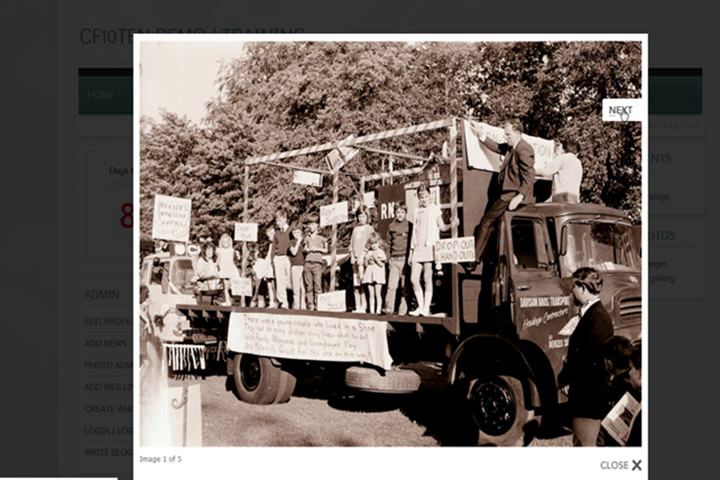
left_click(624, 110)
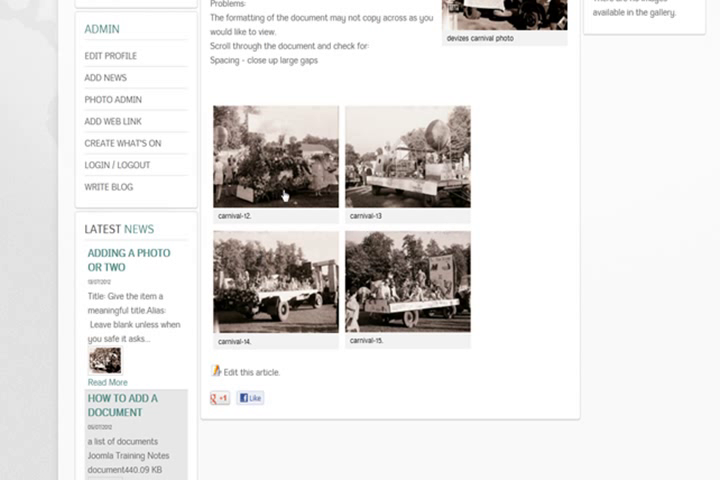
mouse_move(338, 226)
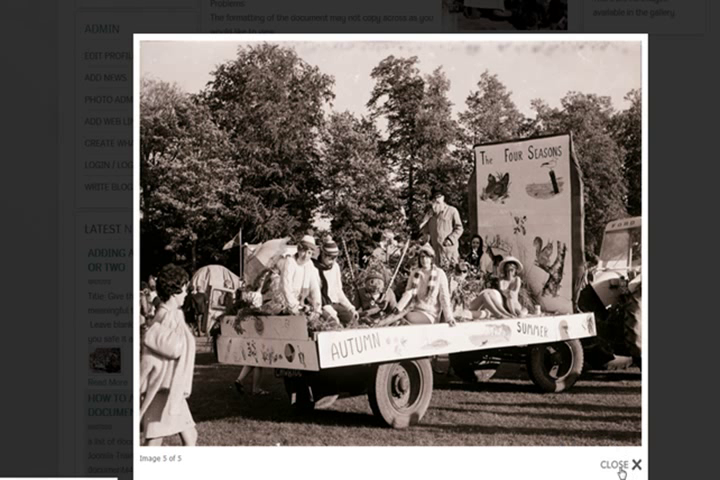
left_click(632, 468)
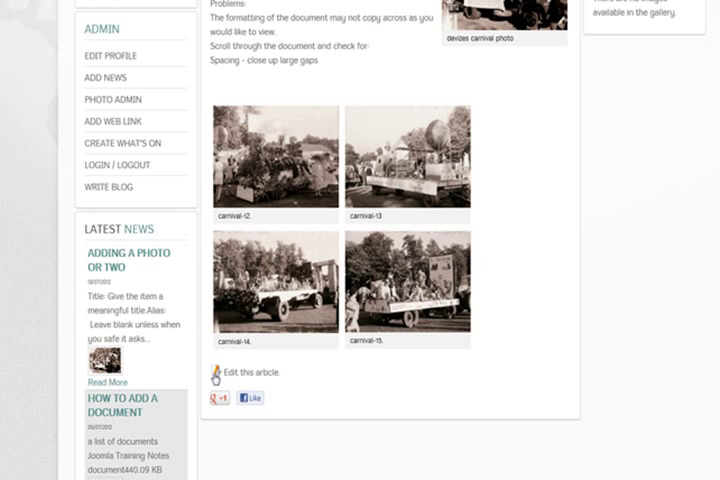
mouse_move(218, 372)
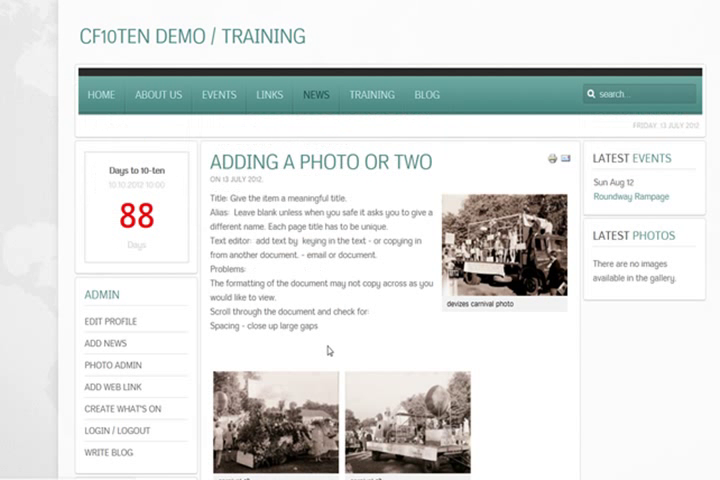
scroll("down", 3)
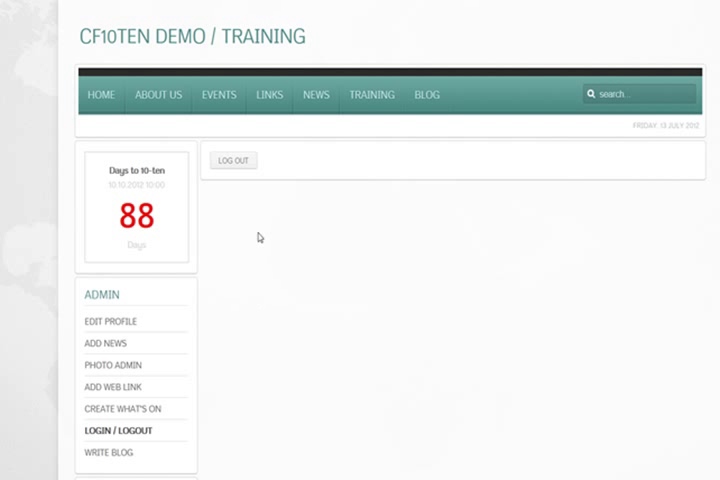
mouse_move(230, 160)
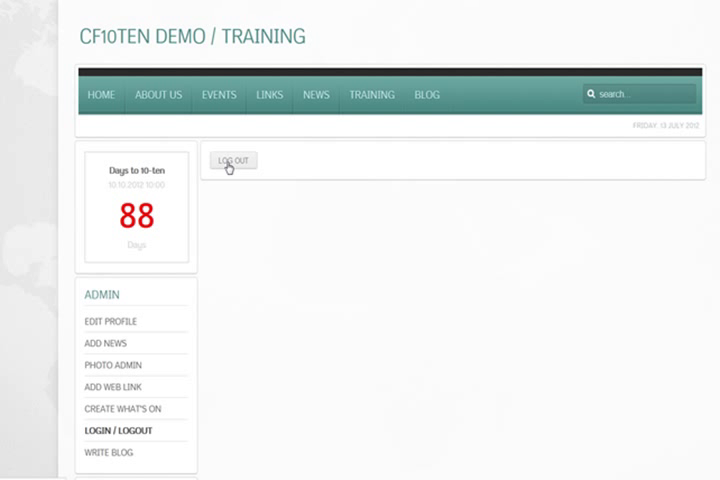
- Log out and scroll the public News page showing 'Adding a photo or two'
left_click(232, 160)
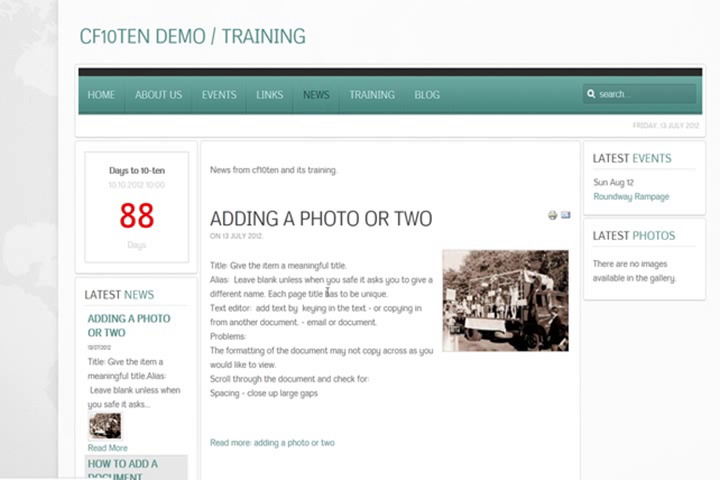
scroll("down", 3)
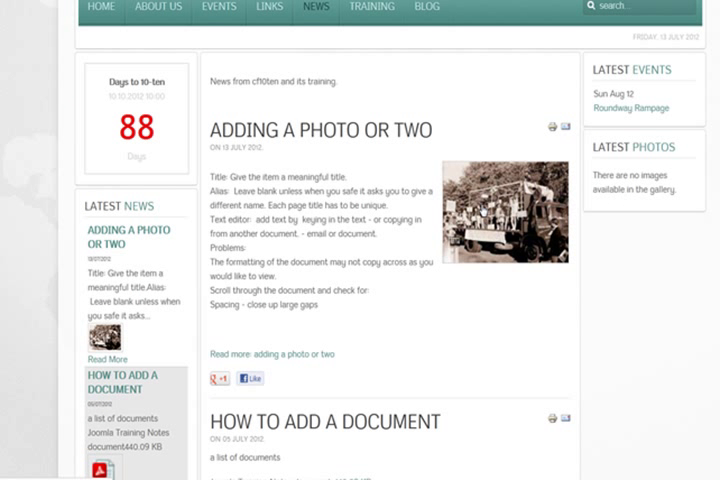
mouse_move(480, 212)
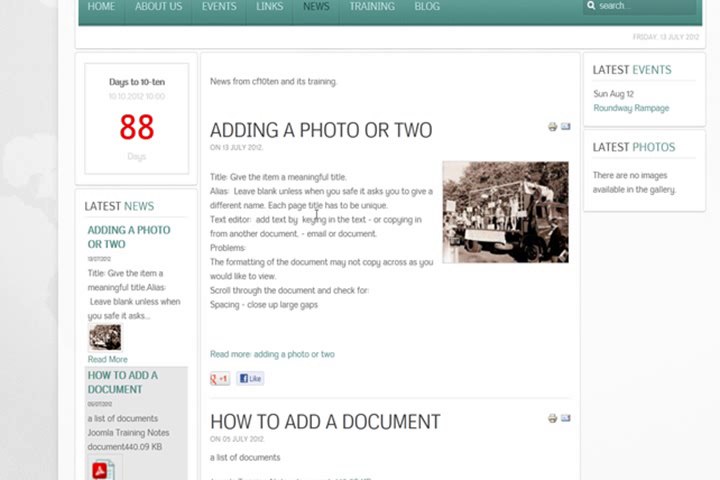
scroll("down", 3)
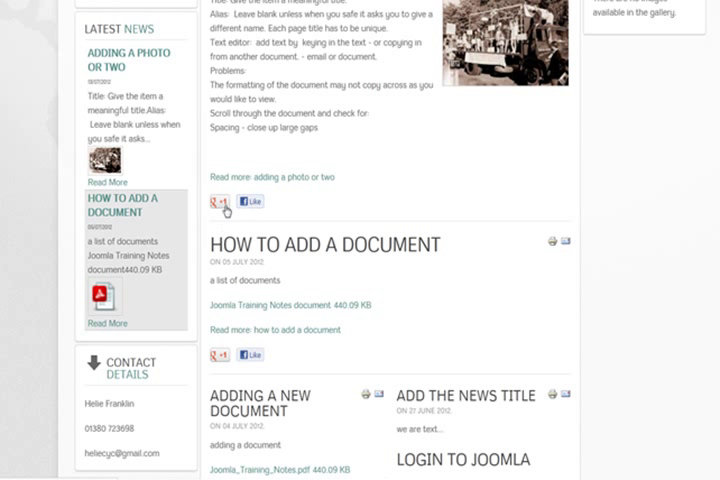
scroll("up", 3)
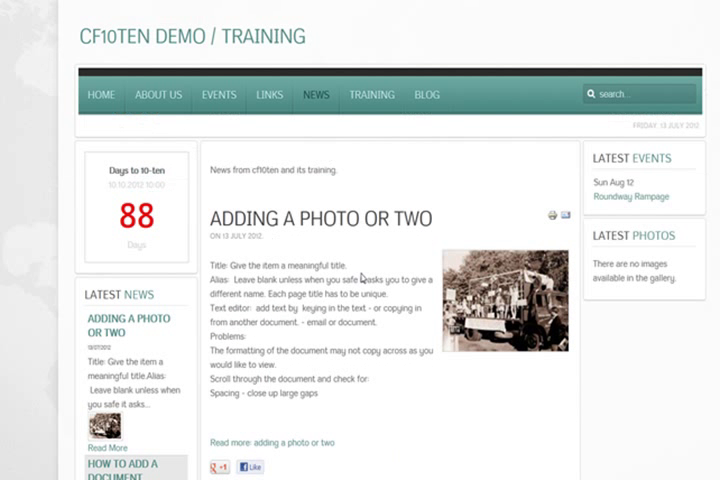